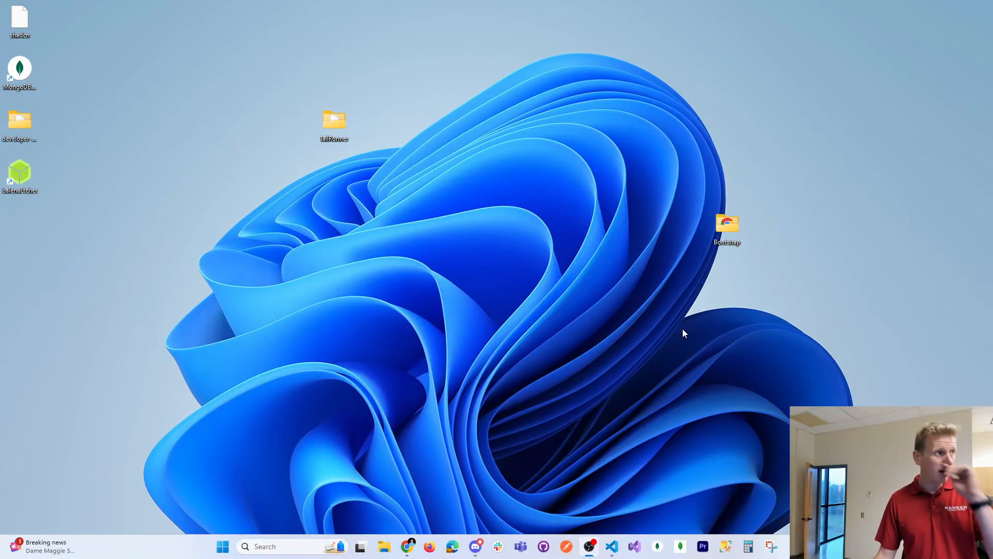
mouse_move(542, 244)
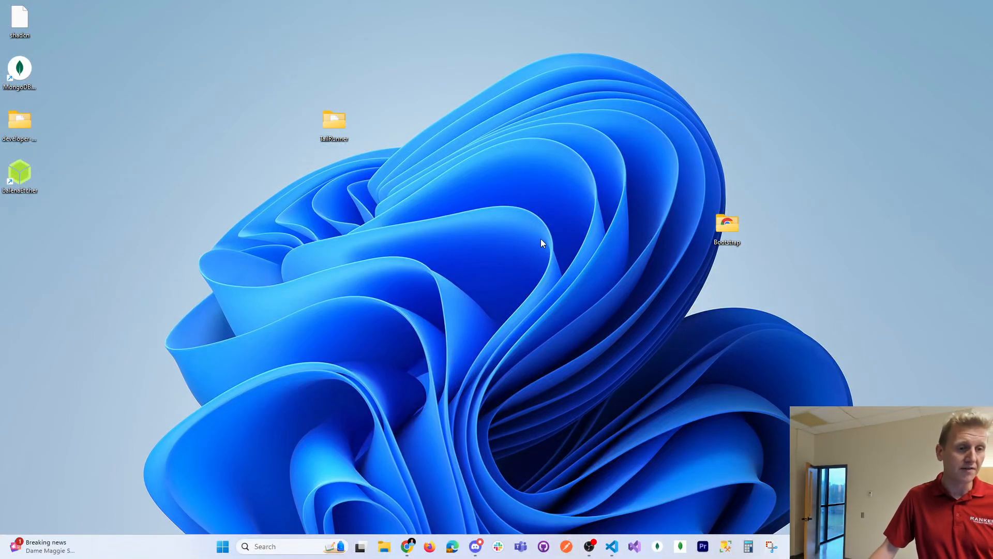
- Create a new desktop folder and name it dotenv
right_click(542, 243)
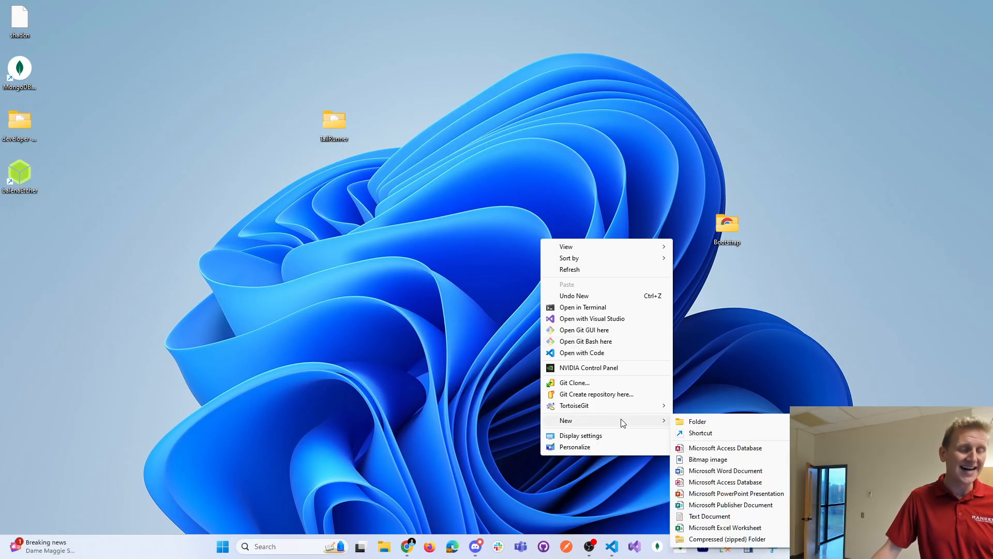
mouse_move(660, 427)
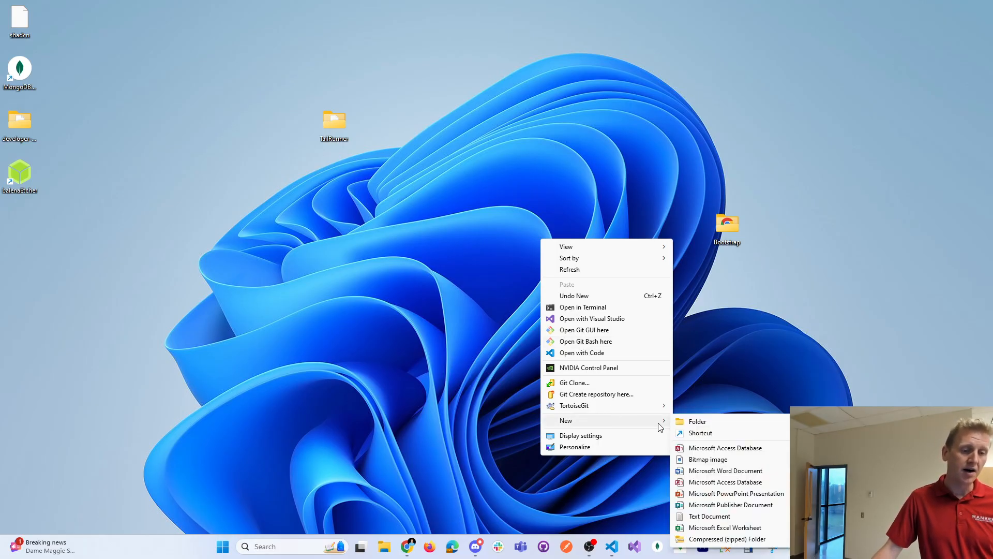
click(698, 422)
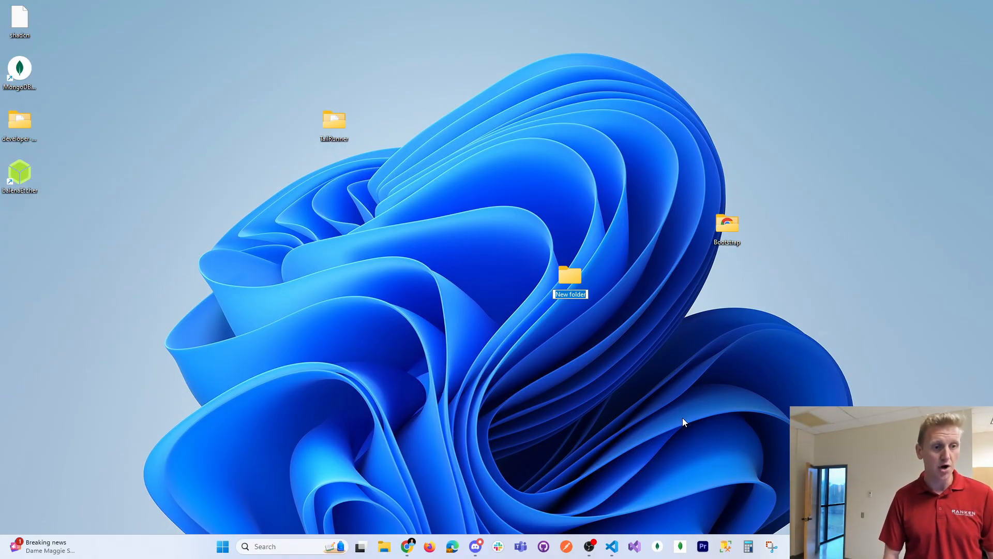
text(c)
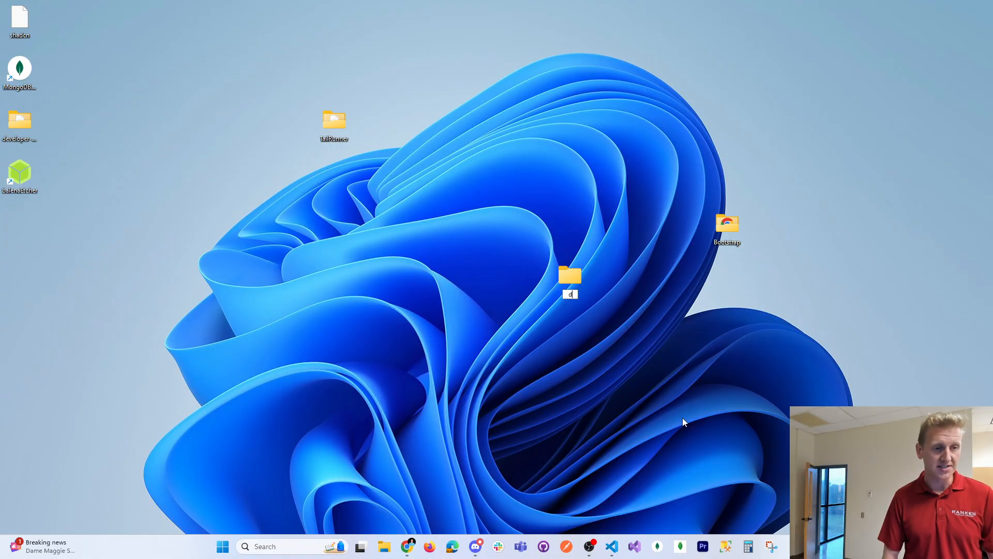
text(otenv)
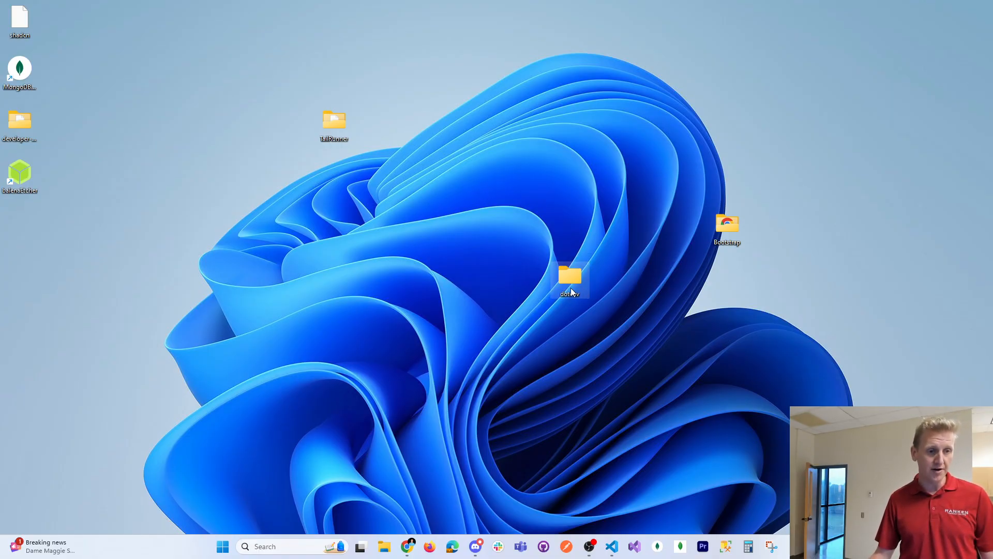
right_click(569, 279)
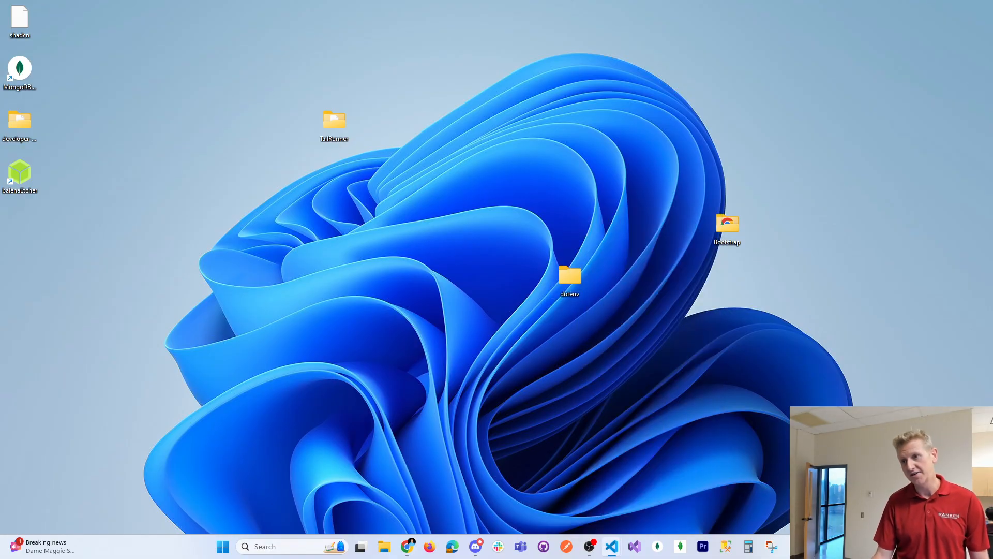
- Open dotenv in VS Code, close Welcome, and create an empty index.js
double_click(569, 275)
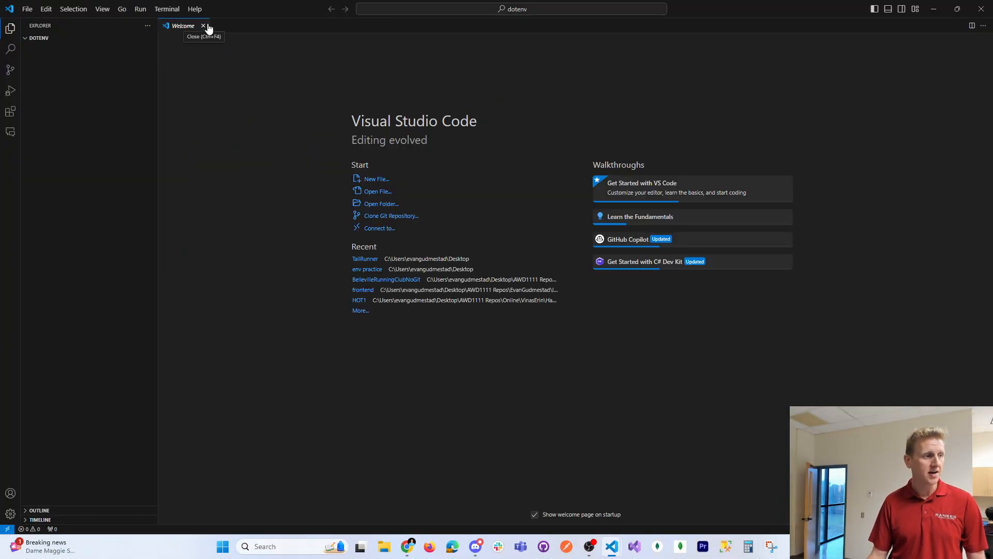
click(203, 25)
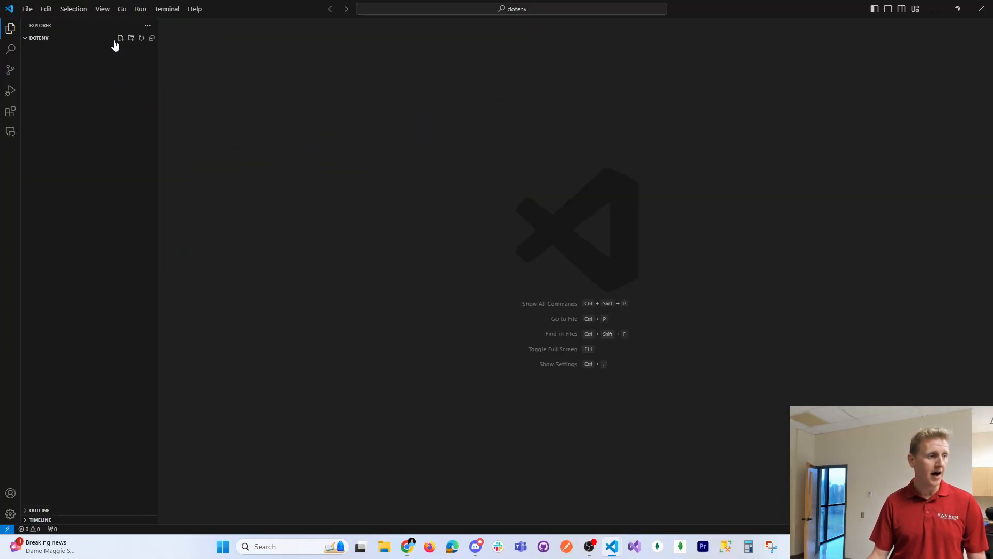
click(120, 37)
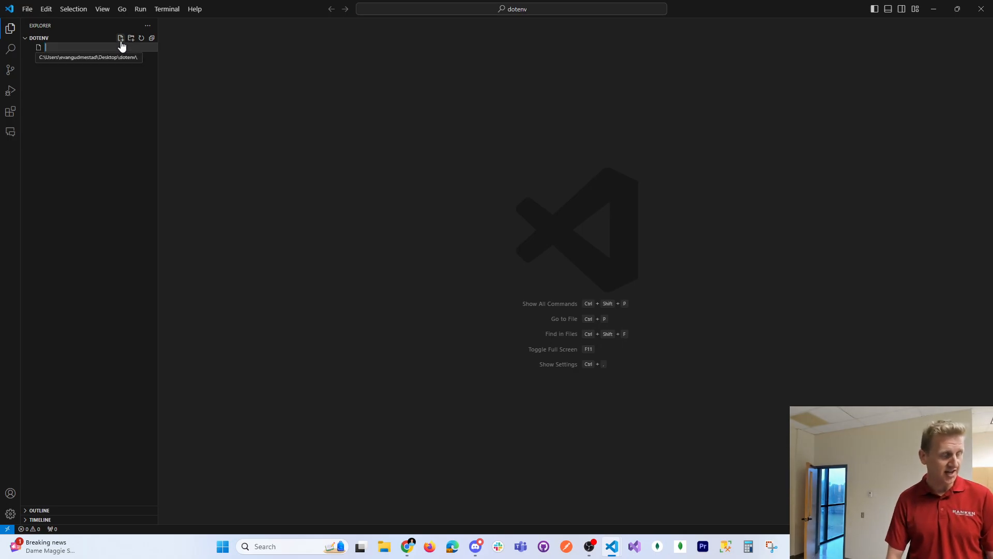
text(index.js)
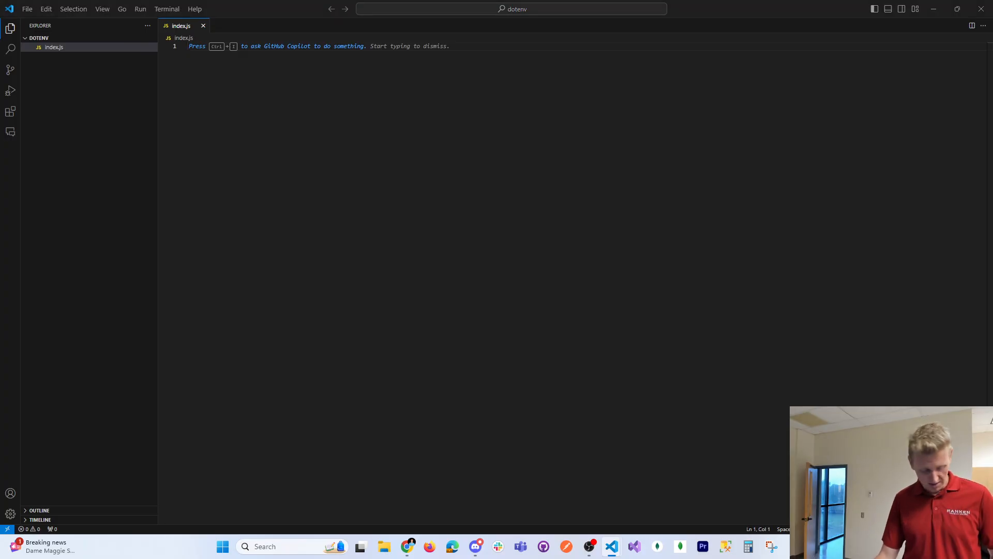
- Write the comment '//Environment variables are variables that are set outside of a program' on line 1
text(//Environment variables are variables that are set outside of a program)
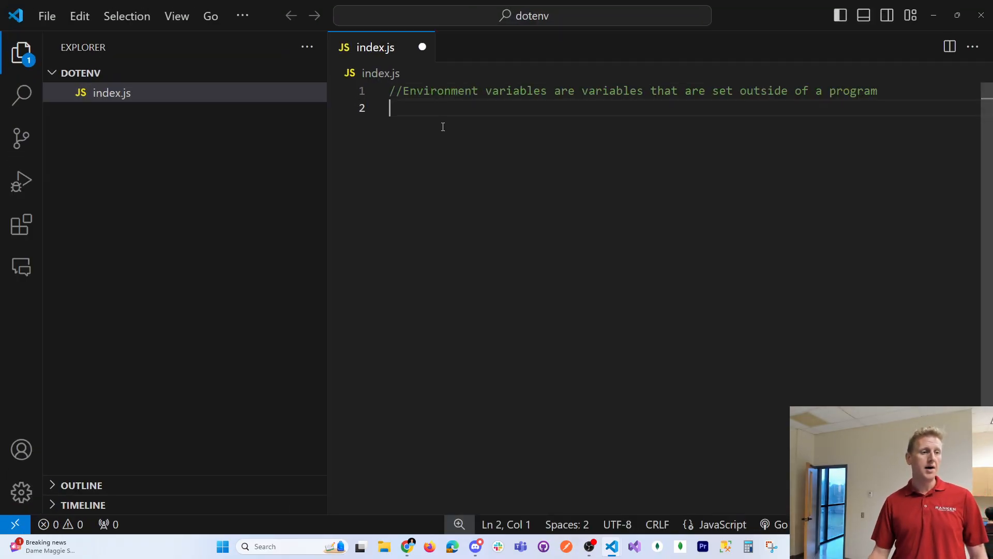
mouse_move(22, 48)
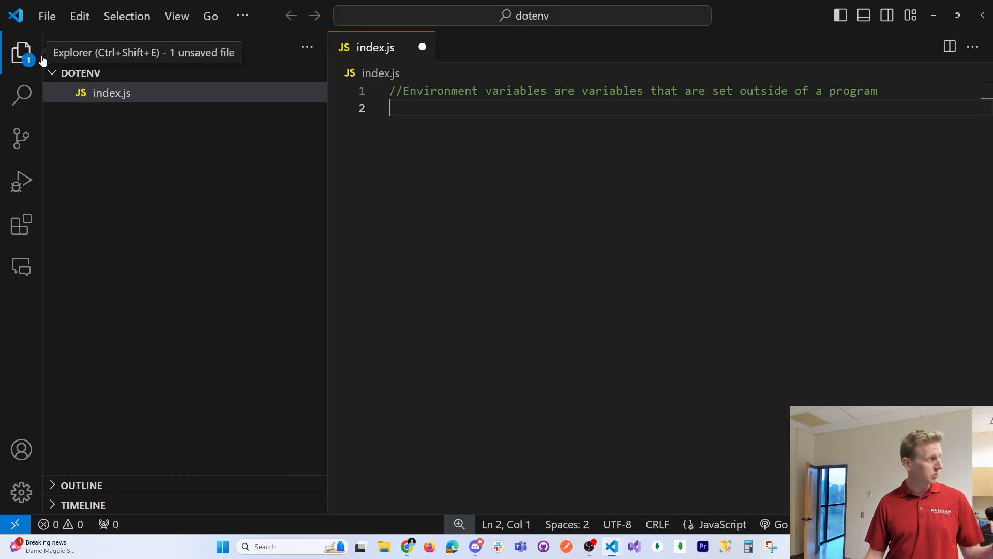
mouse_move(52, 62)
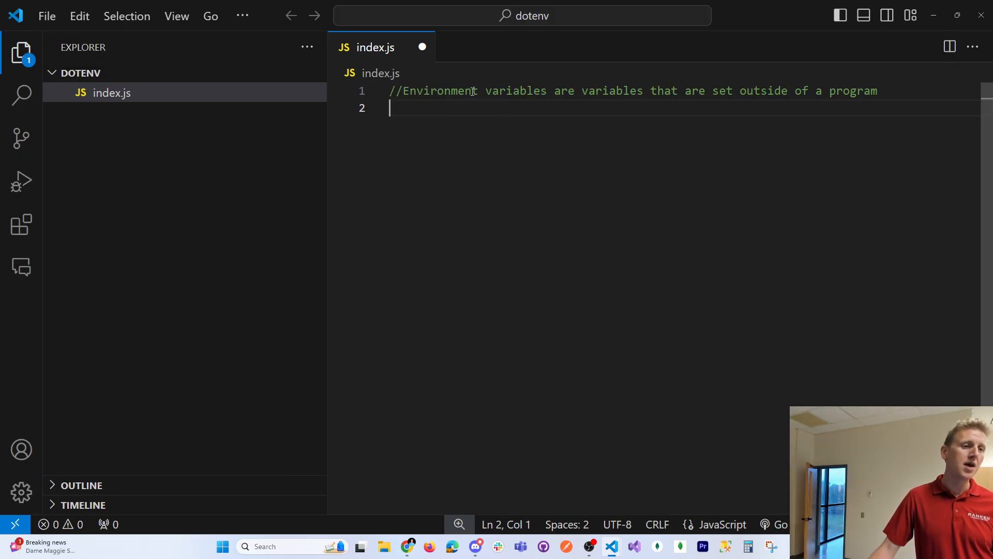
double_click(439, 91)
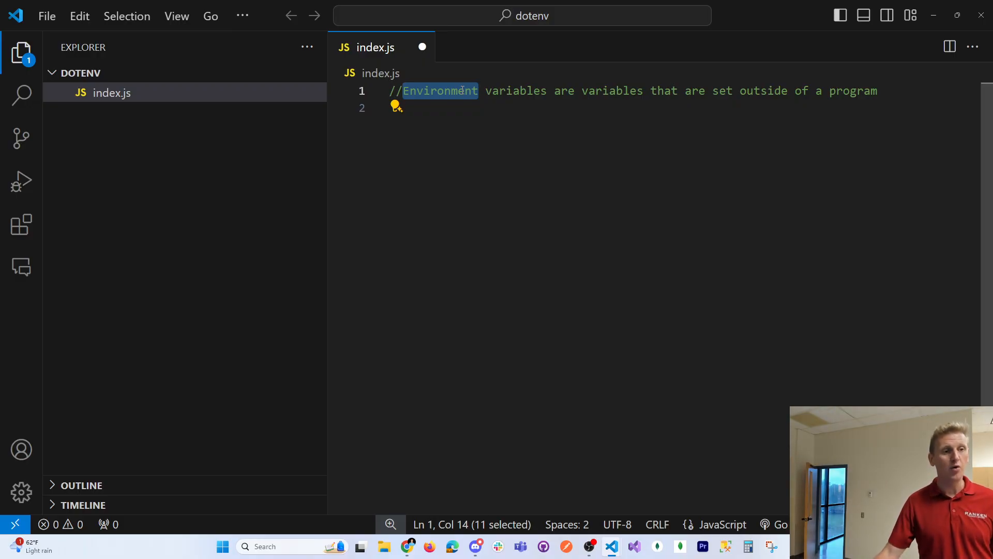
double_click(613, 91)
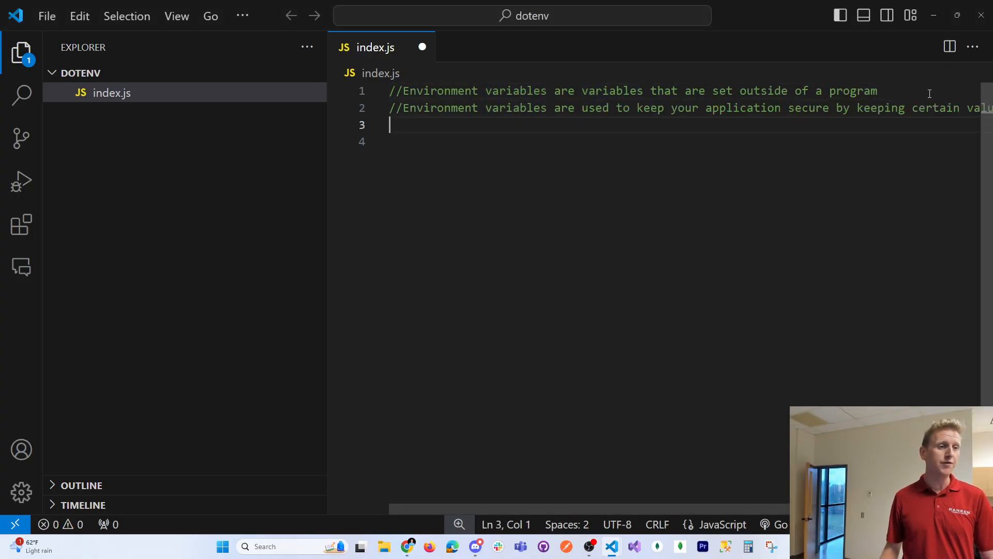
- Add comment lines on security and list API keys, Database URIs, Debugging flags, Configuration settings
key(Enter)
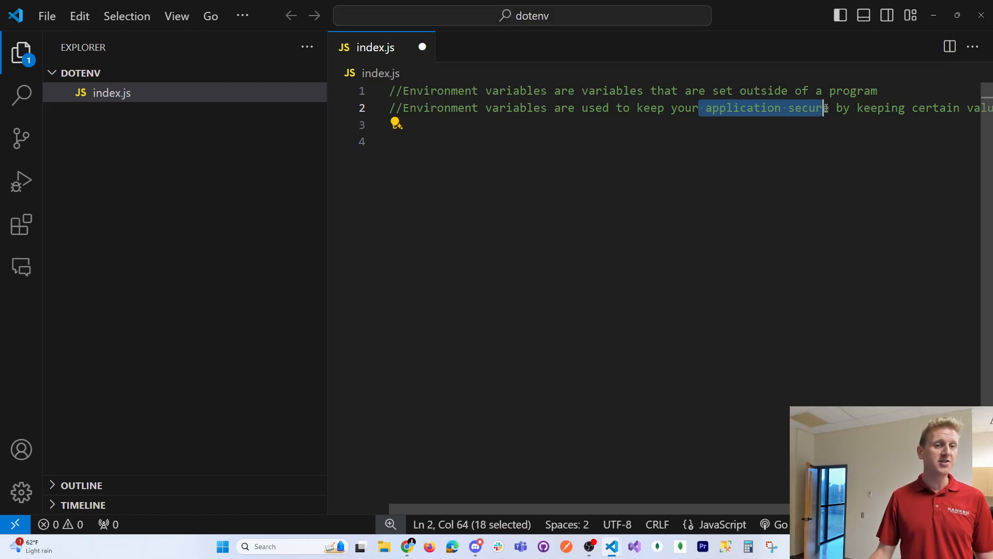
key(shift+Right)
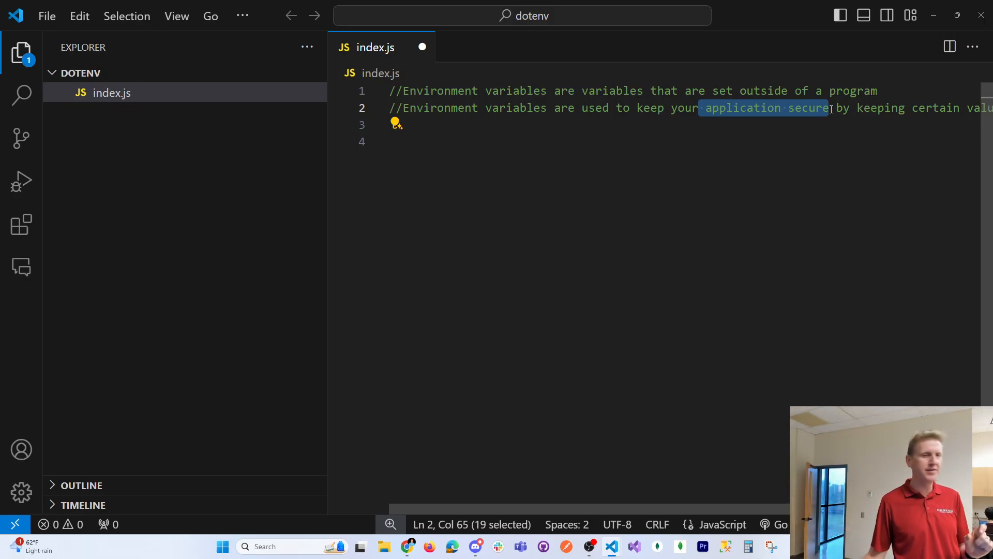
scroll(right, 3)
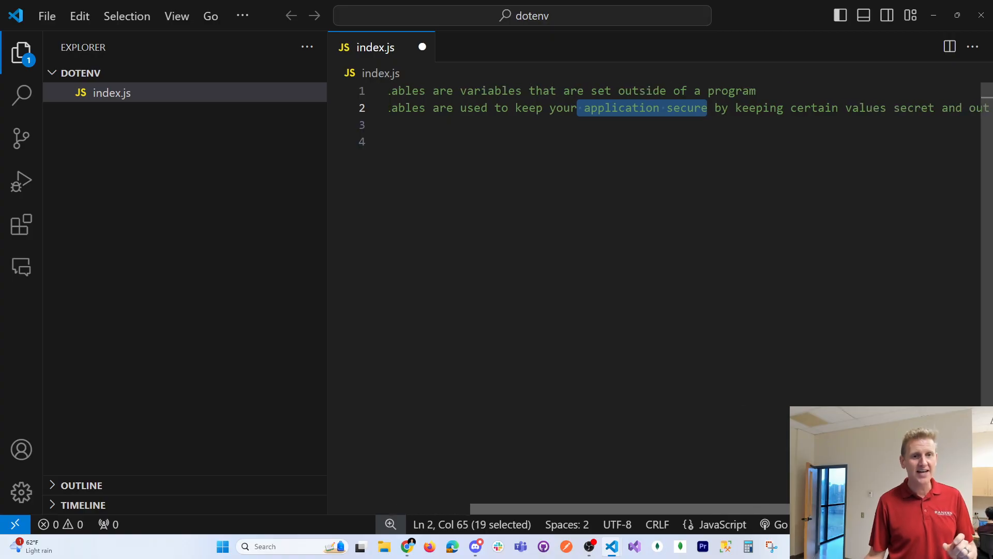
scroll(right, 3)
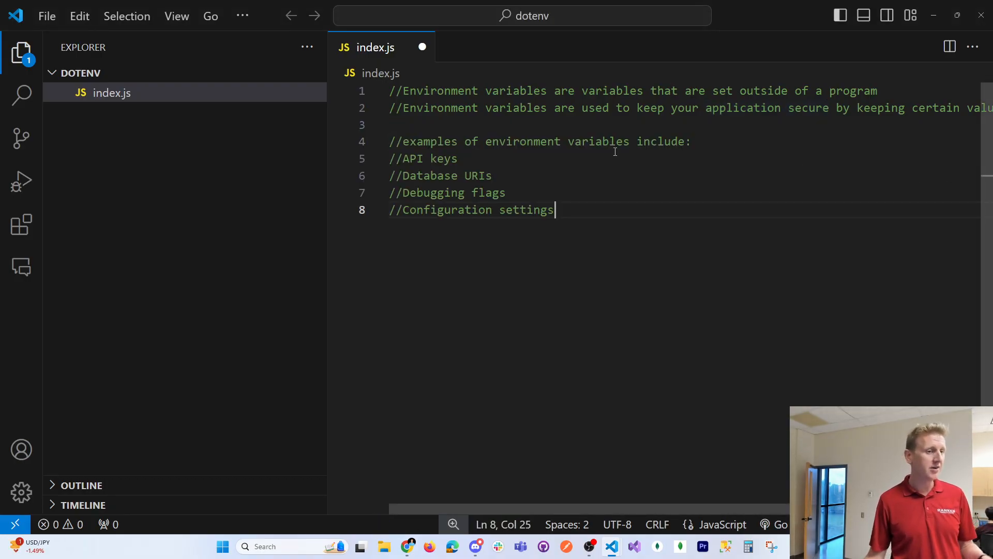
drag(404, 176, 488, 176)
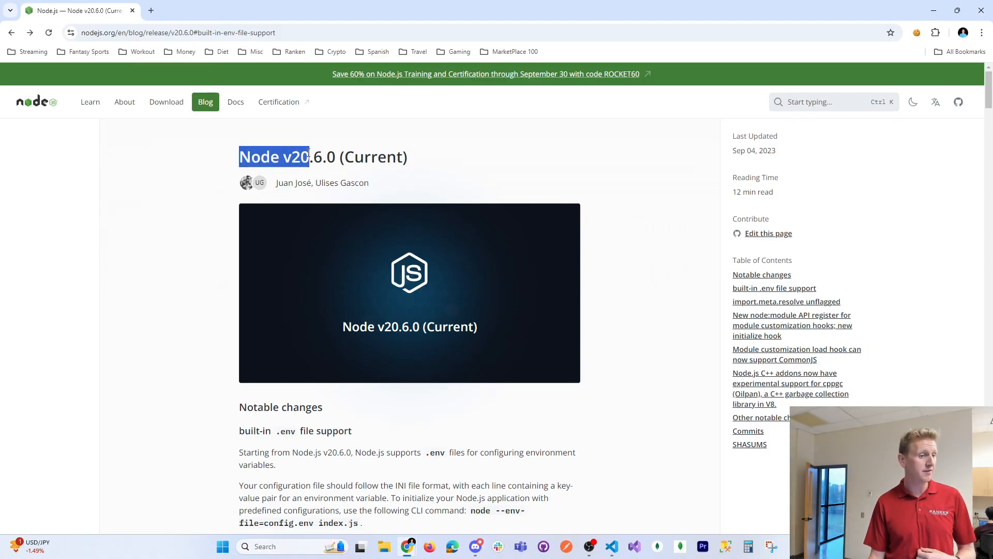
- Highlight the Node v20.6.0 release title and scroll to the built-in .env support section
drag(241, 156, 325, 156)
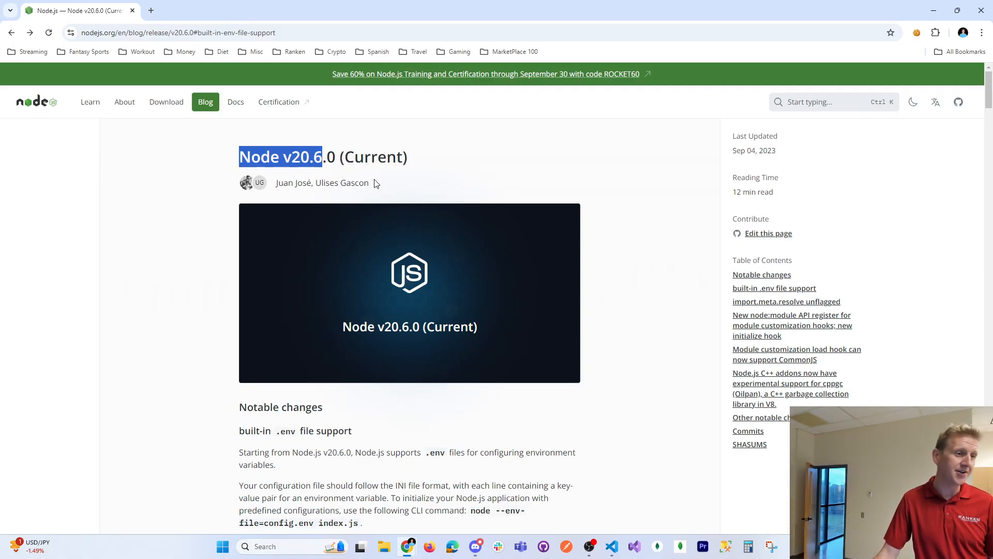
scroll(down, 3)
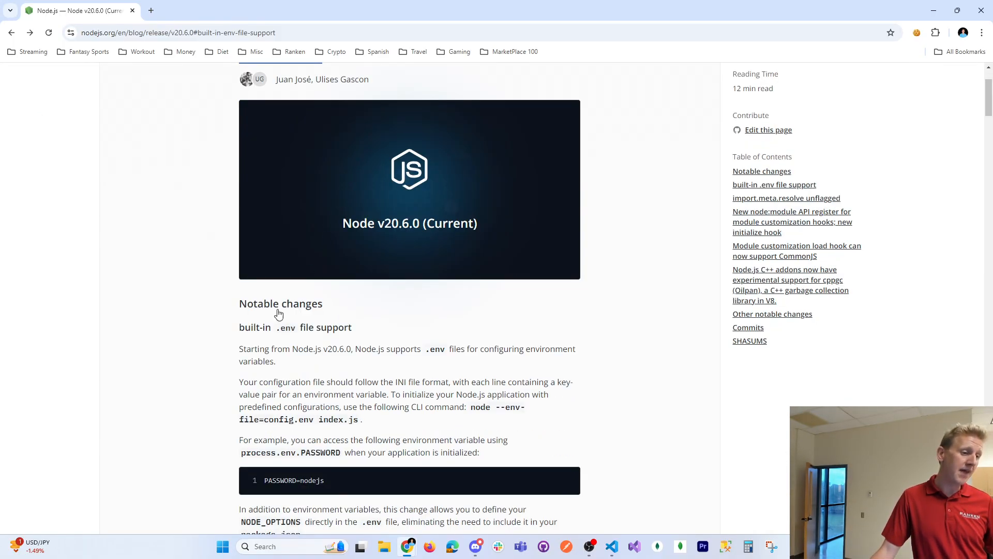
scroll(down, 3)
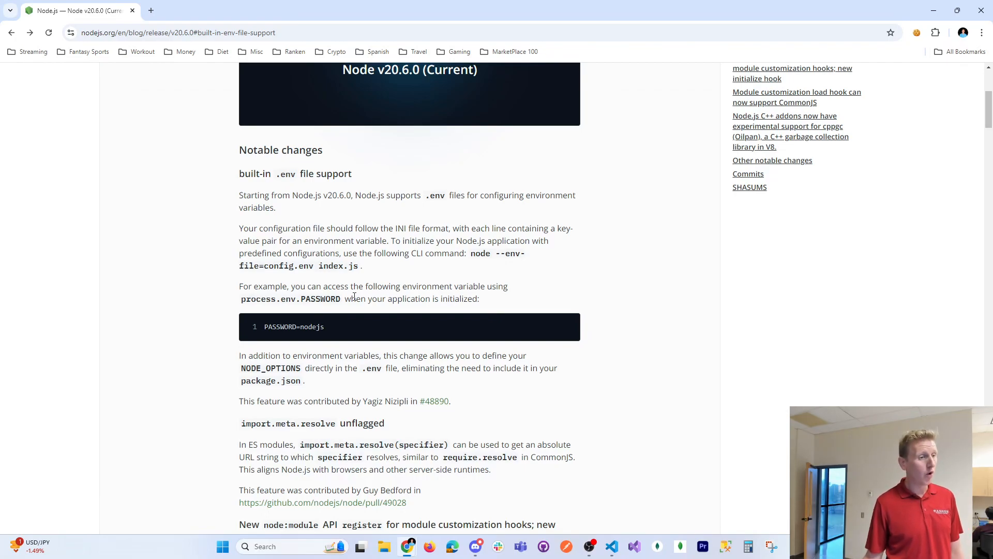
mouse_move(289, 176)
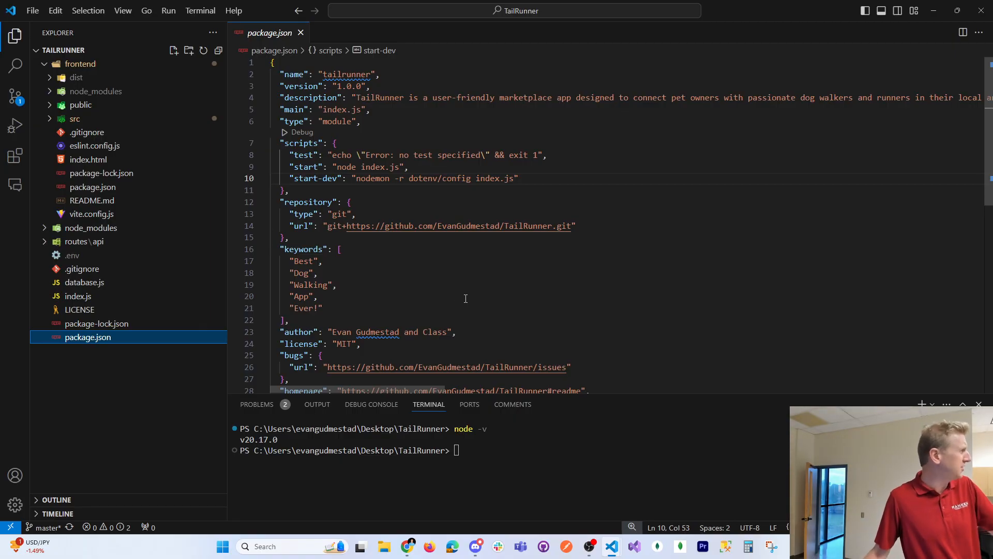
- Review package.json's start-dev script highlighting '-r dotenv/config', then close package.json
scroll(down, 3)
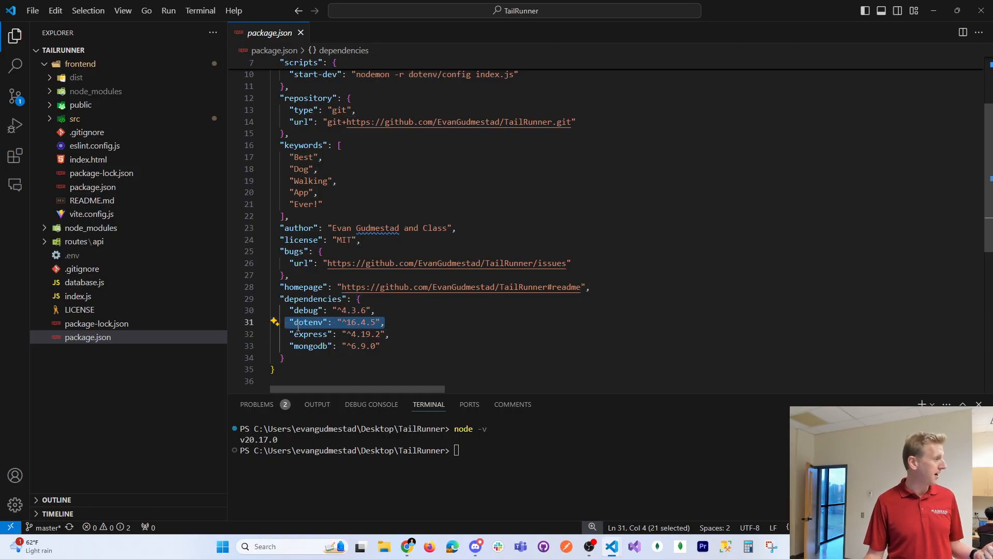
mouse_move(299, 32)
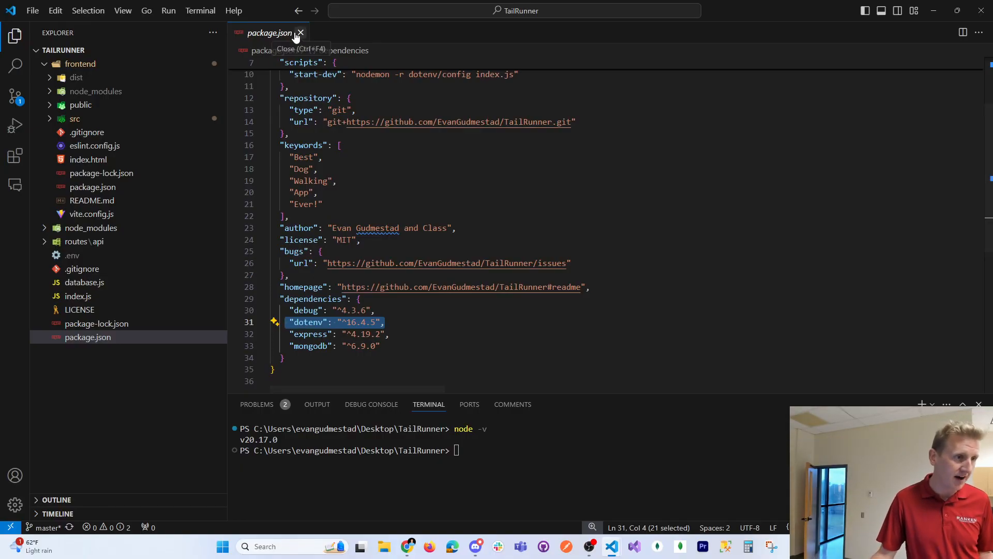
click(300, 33)
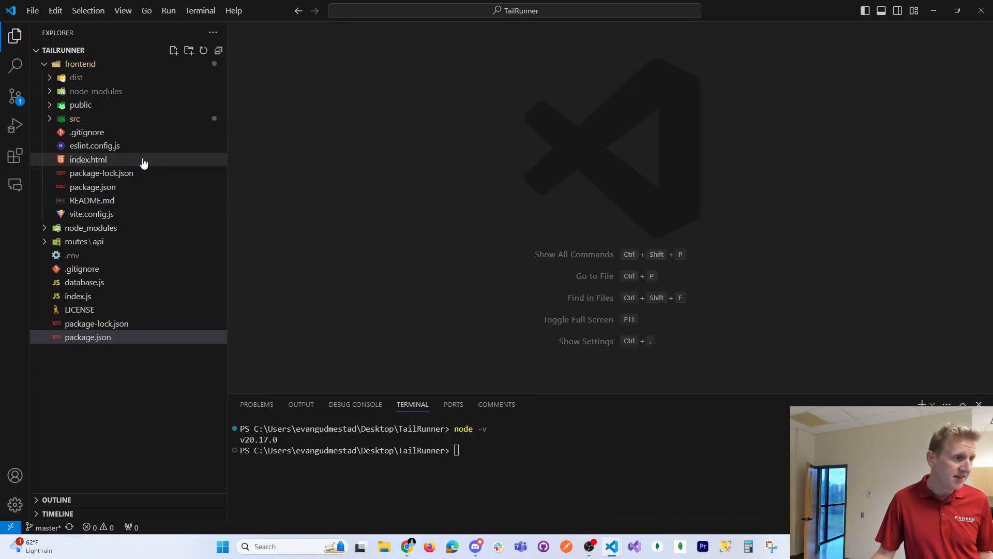
double_click(87, 337)
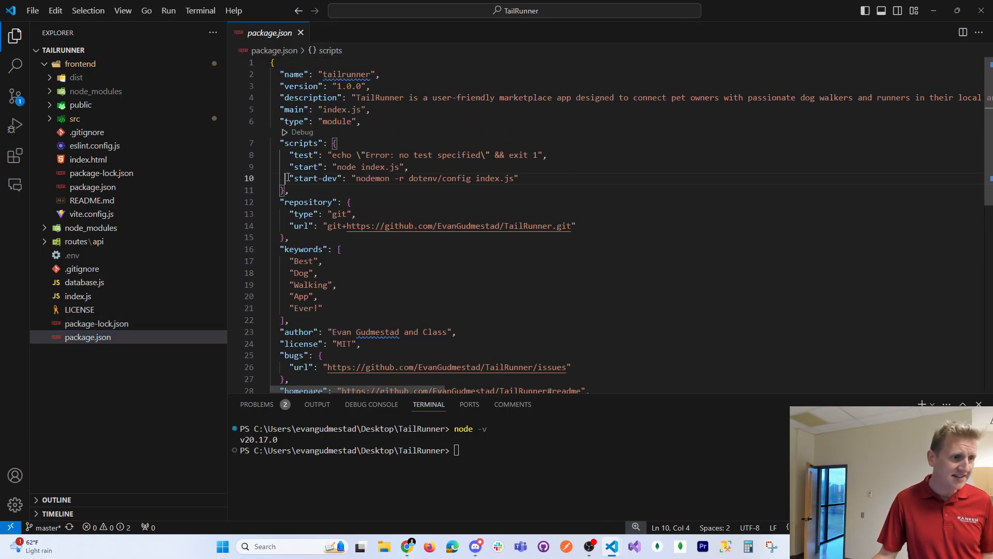
double_click(315, 178)
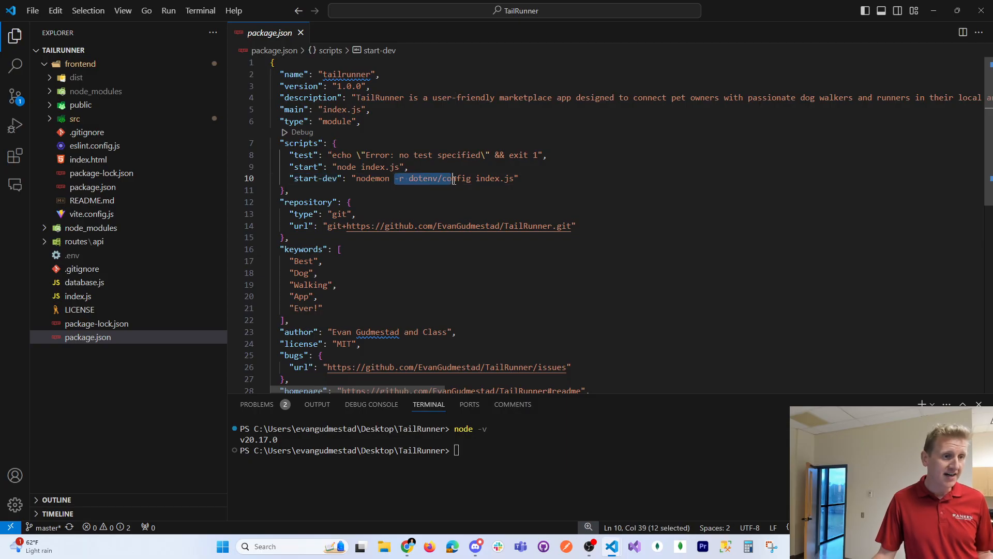
drag(452, 178, 472, 177)
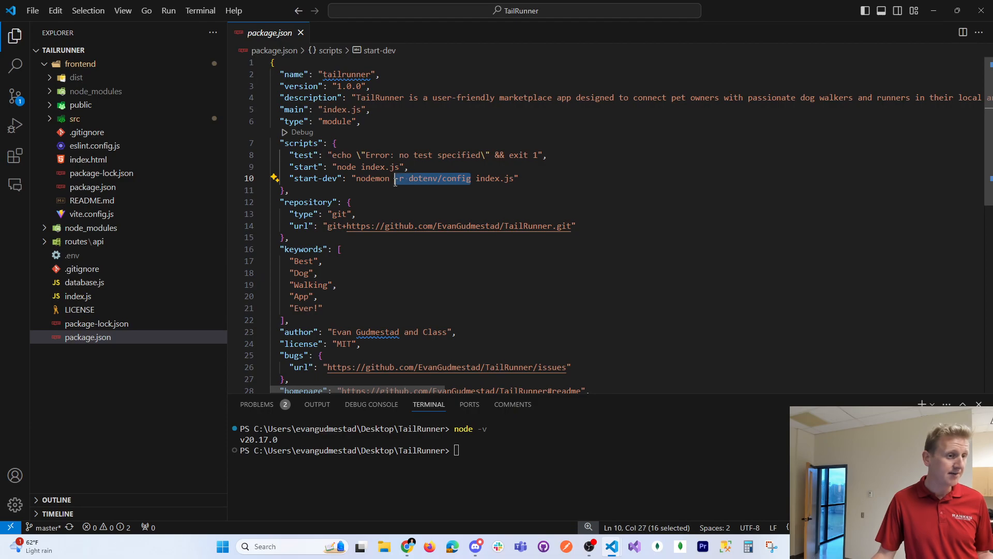
mouse_move(404, 209)
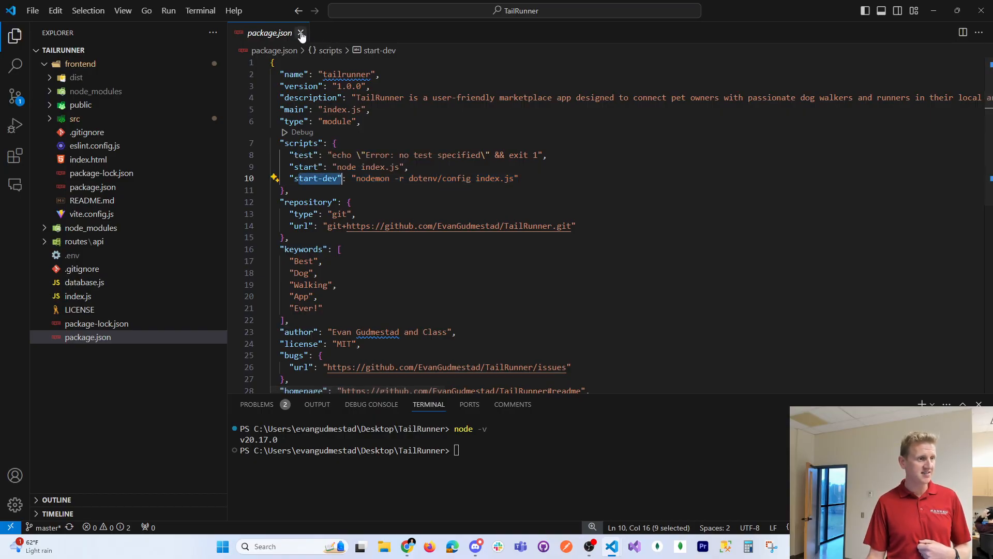
click(78, 296)
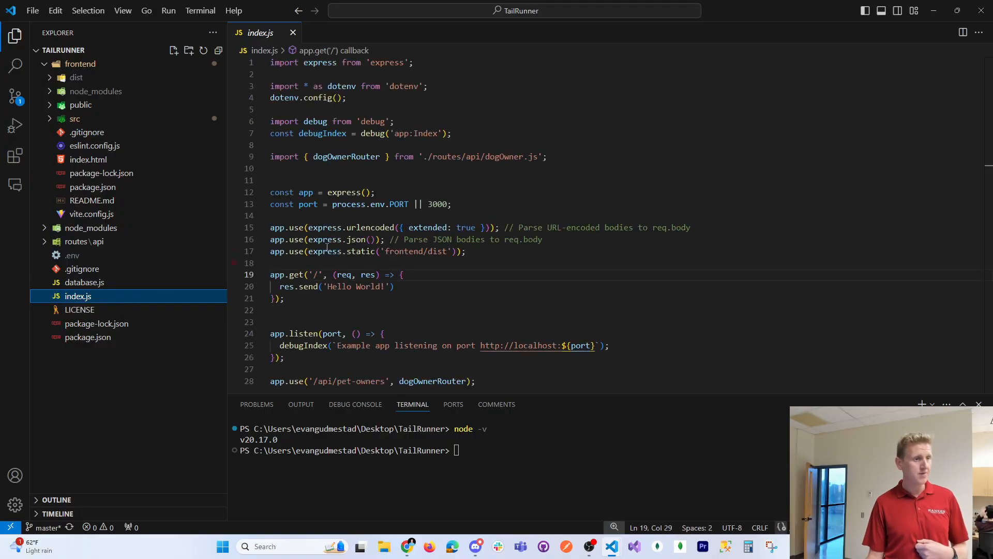
- Select the dotenv import/config lines and PORT in process.env.PORT, then switch to Chrome
drag(270, 75, 270, 109)
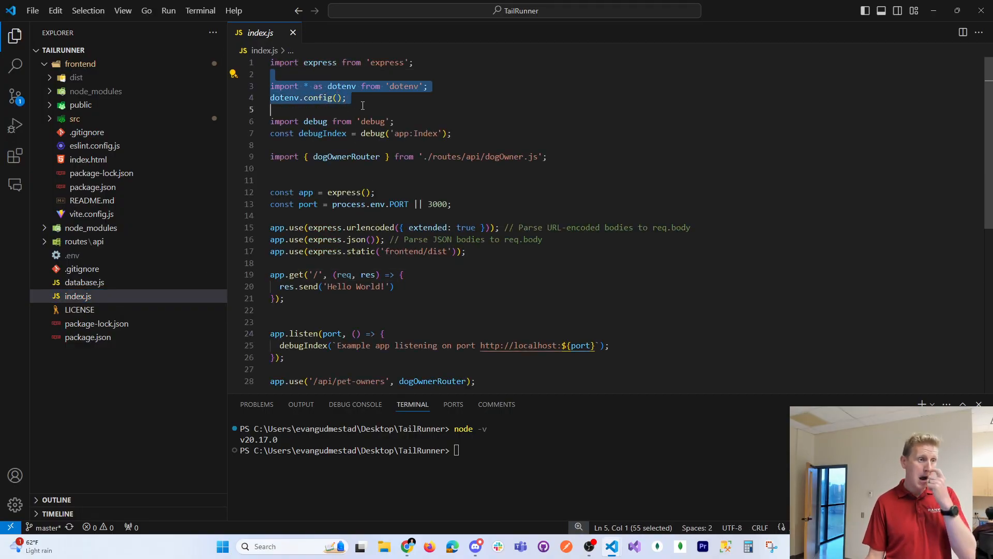
click(356, 98)
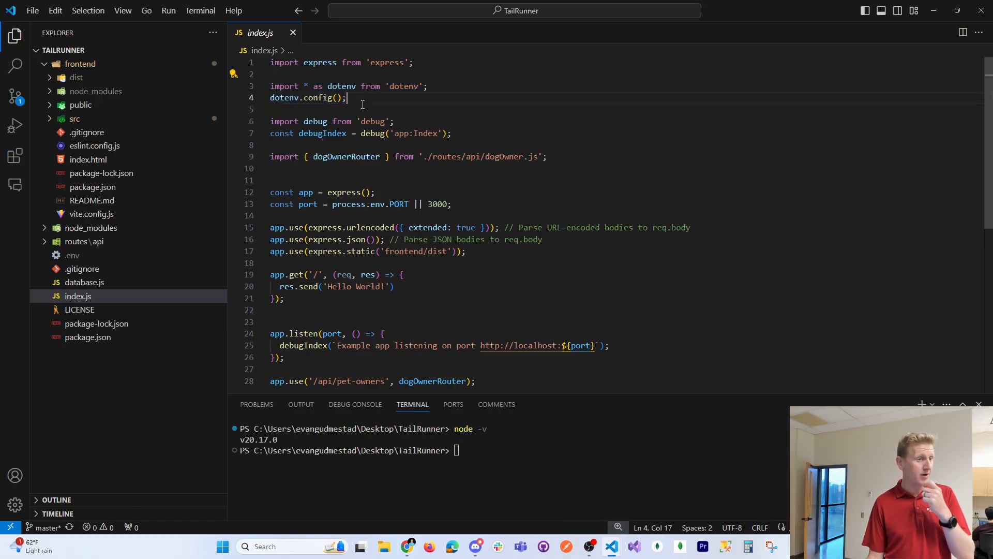
triple_click(309, 97)
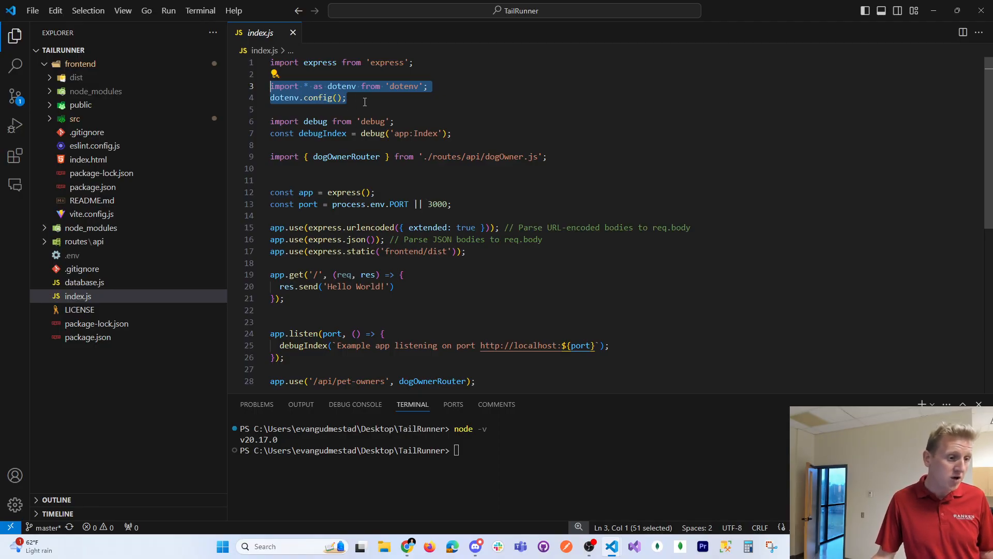
scroll(down, 3)
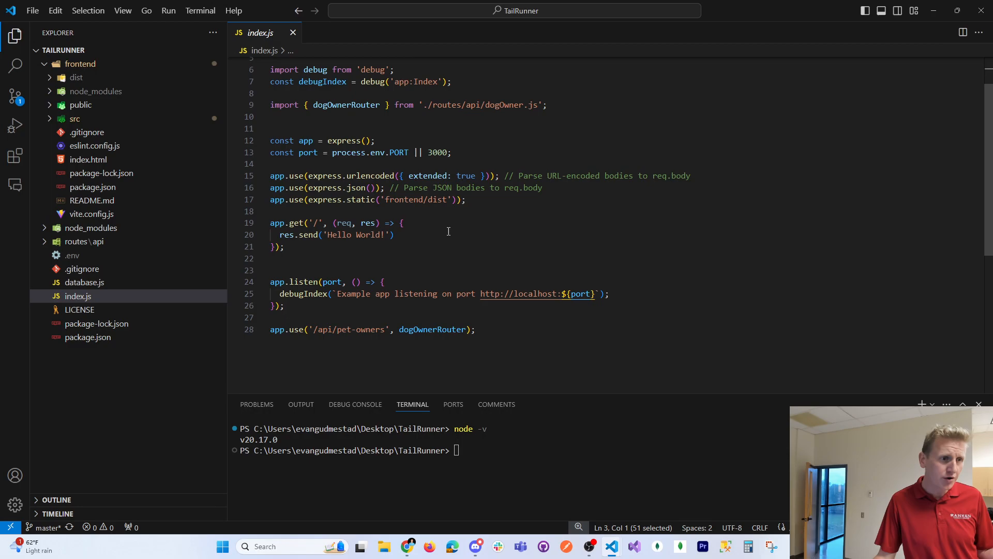
double_click(347, 152)
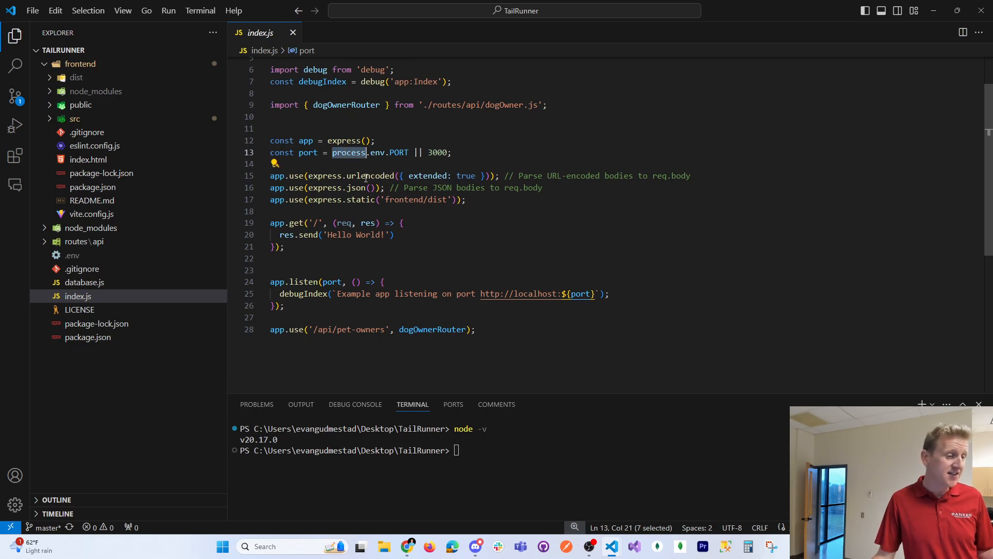
mouse_move(366, 175)
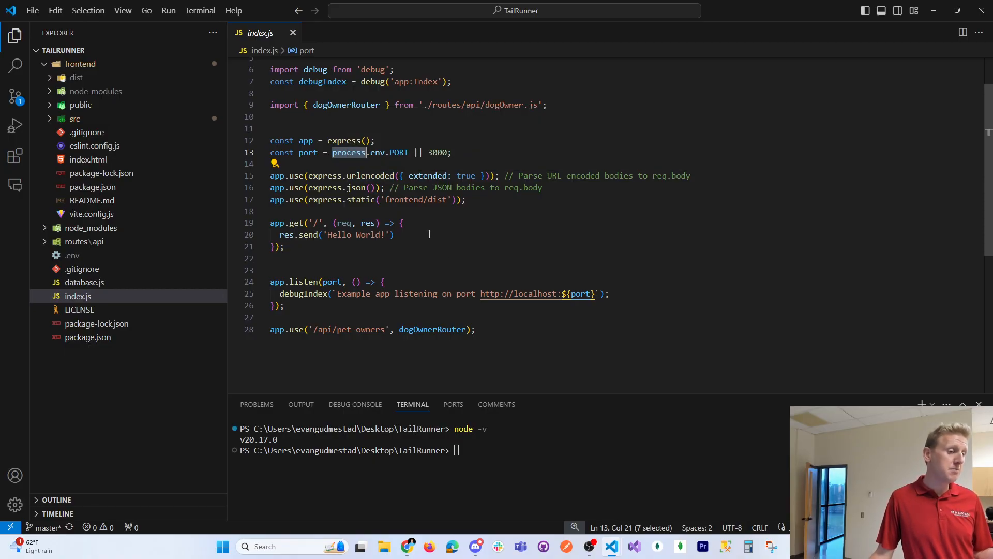
double_click(379, 152)
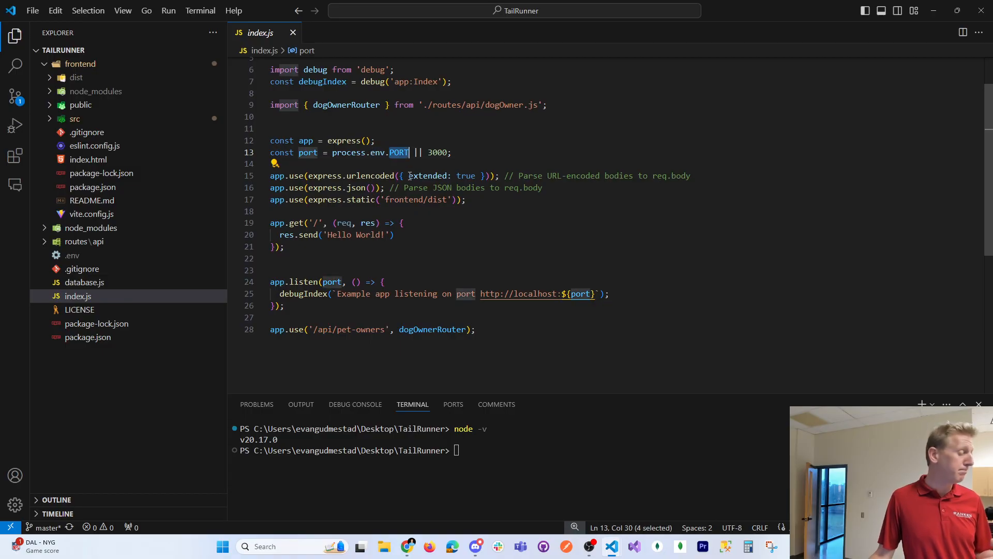
mouse_move(399, 152)
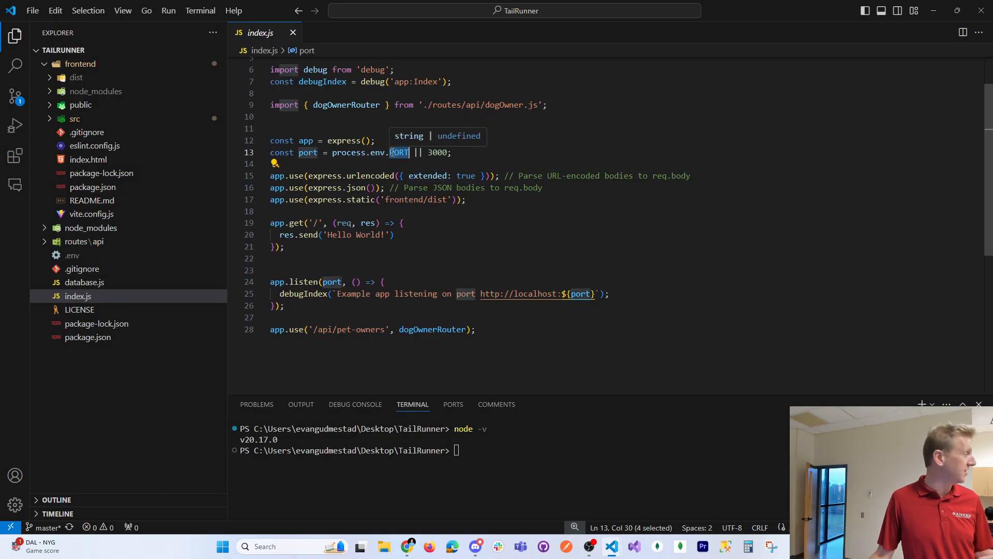
click(72, 255)
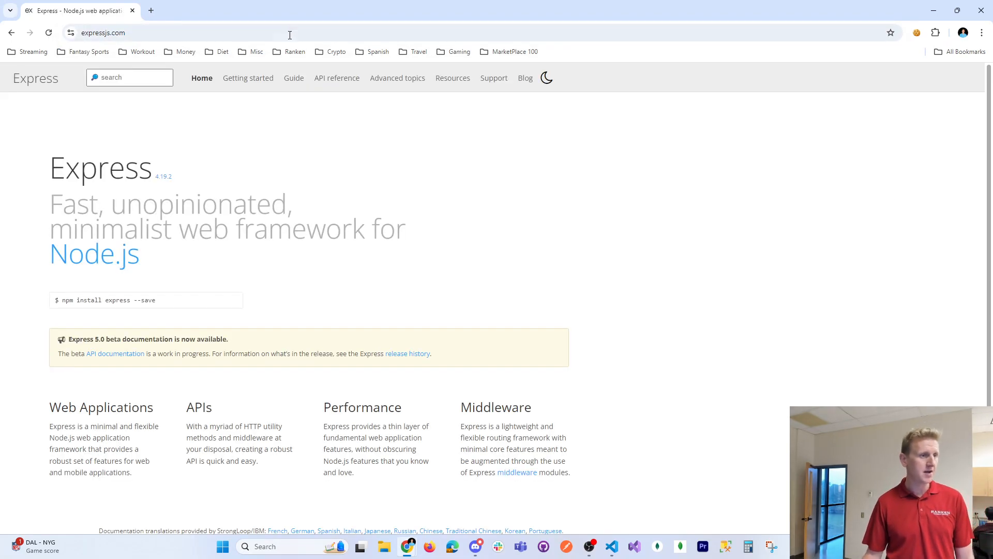
- Switch back to the dotenv project's index.js in VS Code
click(247, 78)
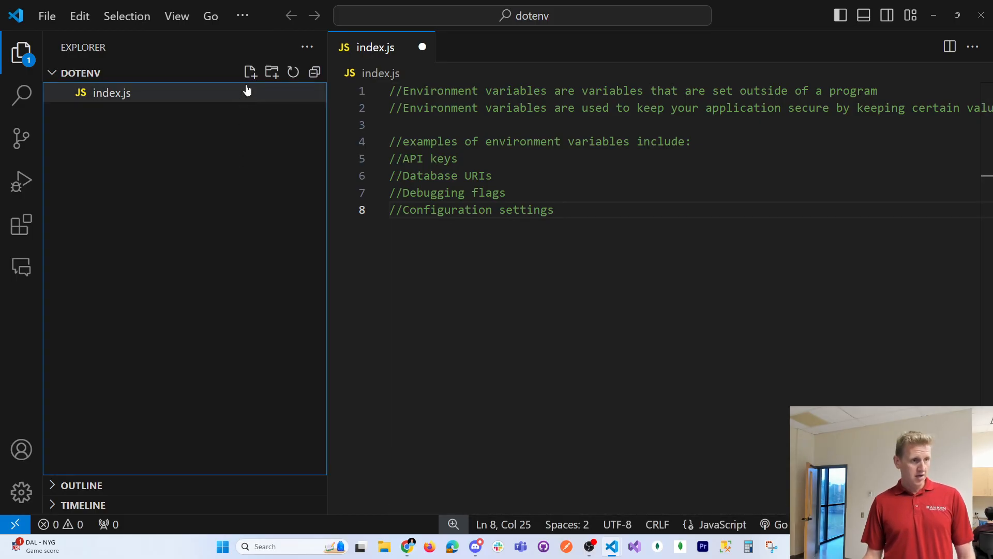
- Run npm init and npm i express in a new terminal for the dotenv folder
click(243, 15)
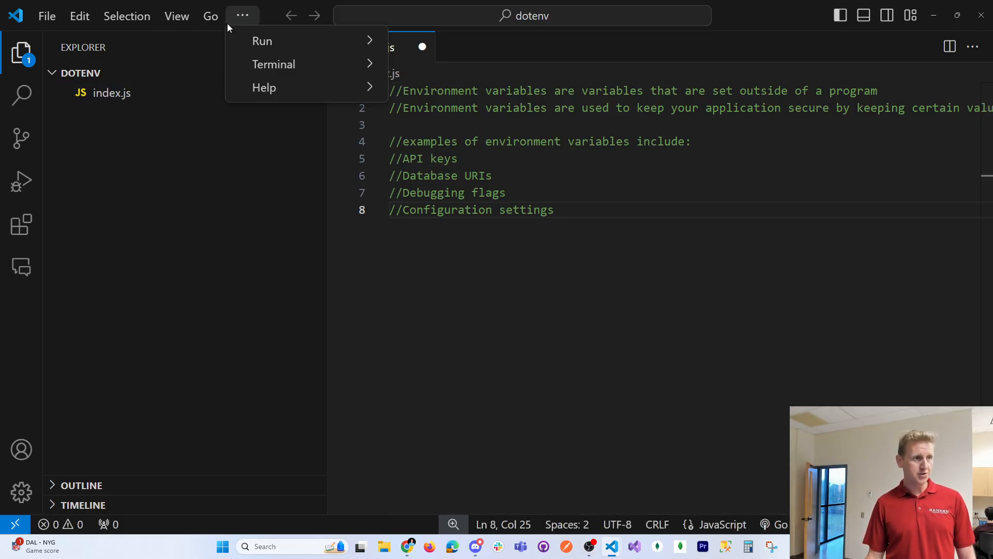
click(273, 64)
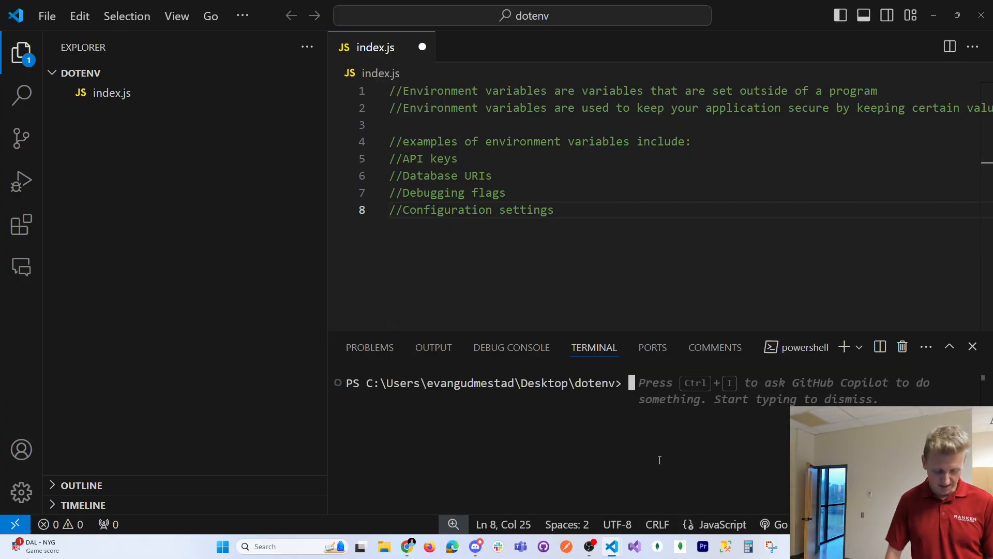
text(npm init)
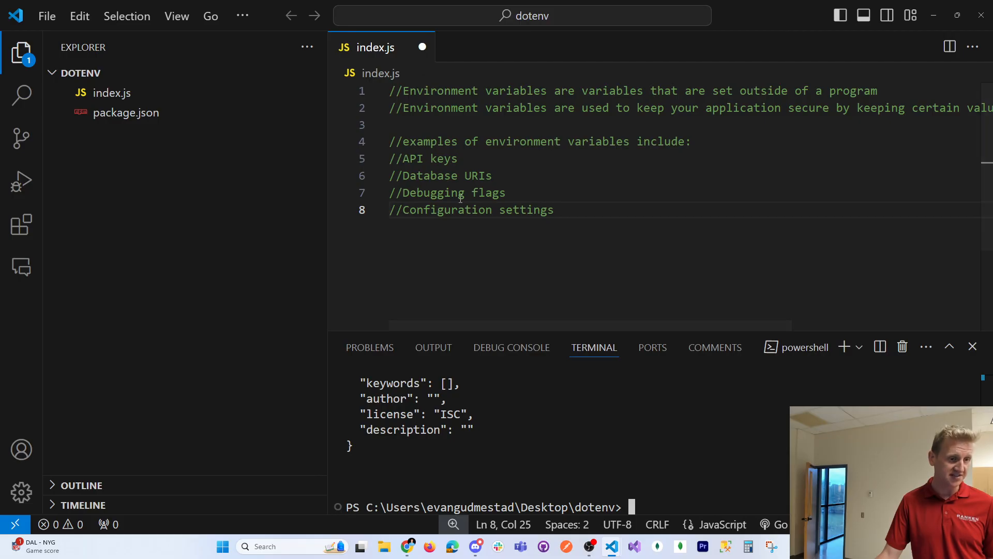
click(126, 113)
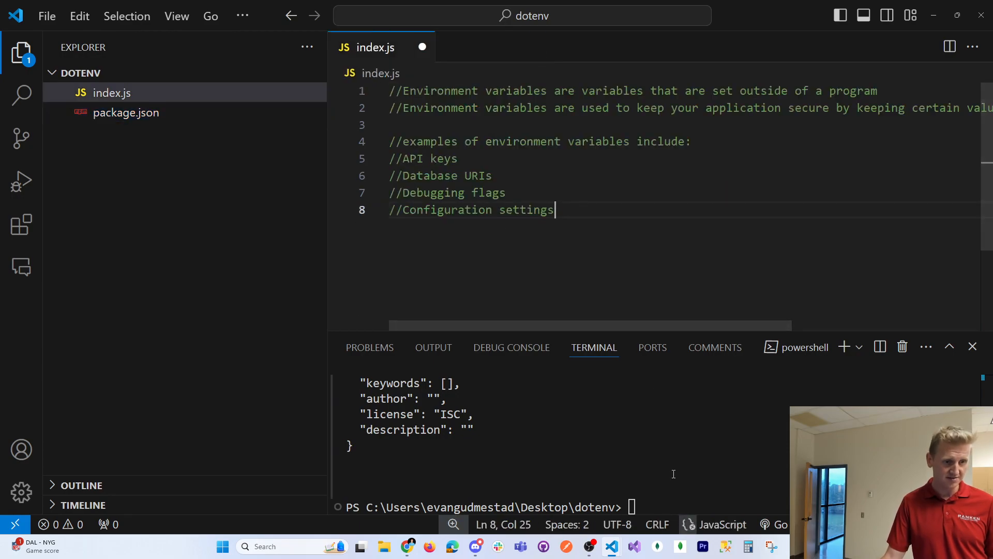
text(npm i express)
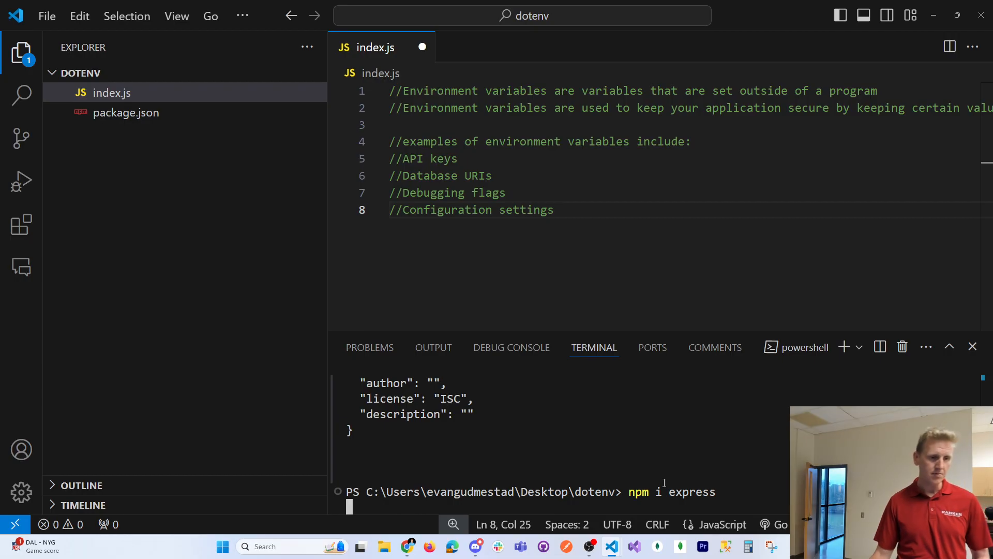
key(Enter)
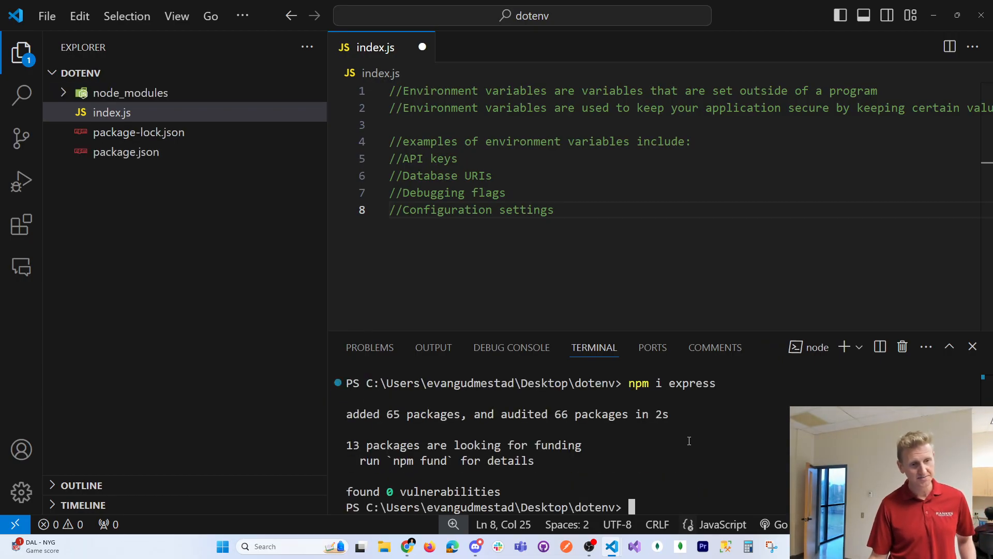
- Select all the notes in index.js ready to replace them
click(125, 151)
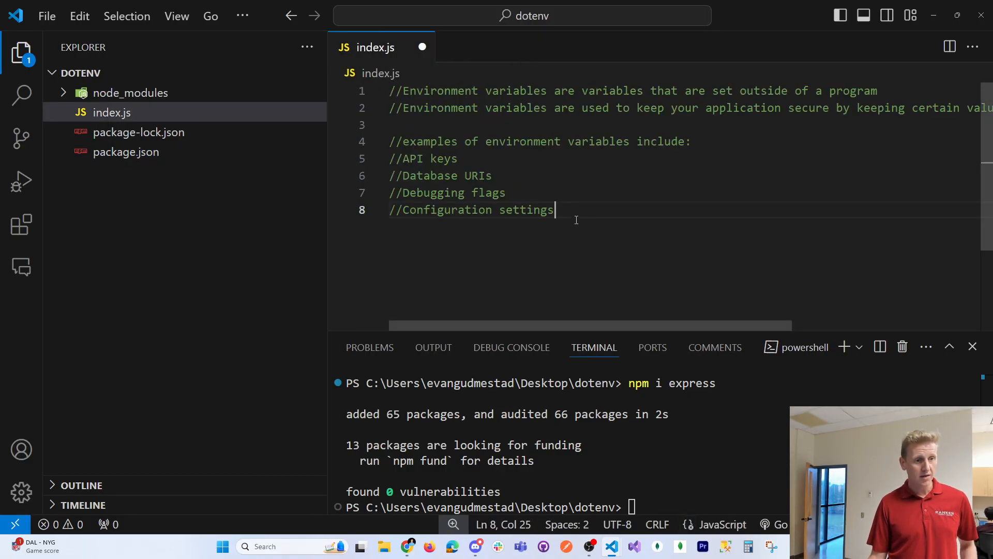
key(Ctrl+a)
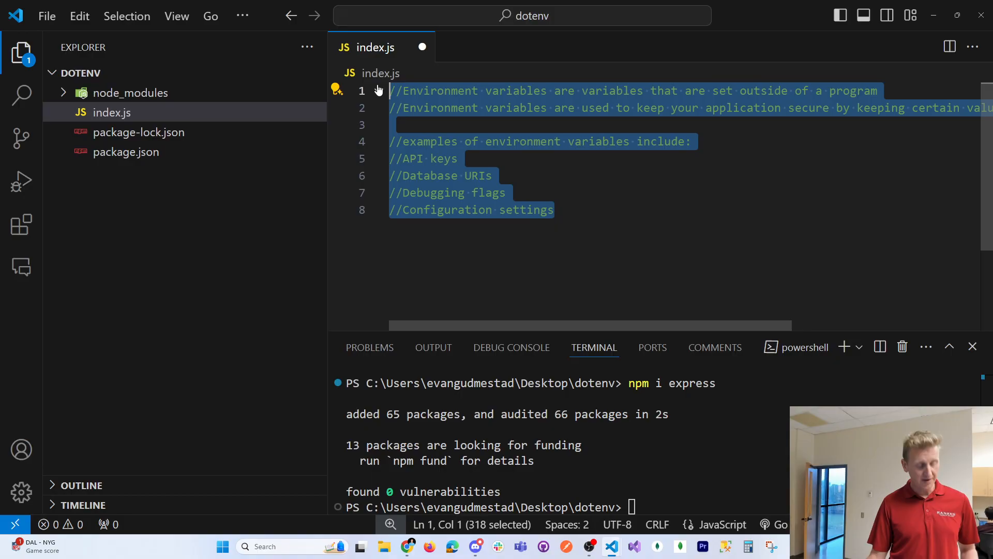
- Start index.js with import express from 'express' and check dependencies in package.json
text(impor)
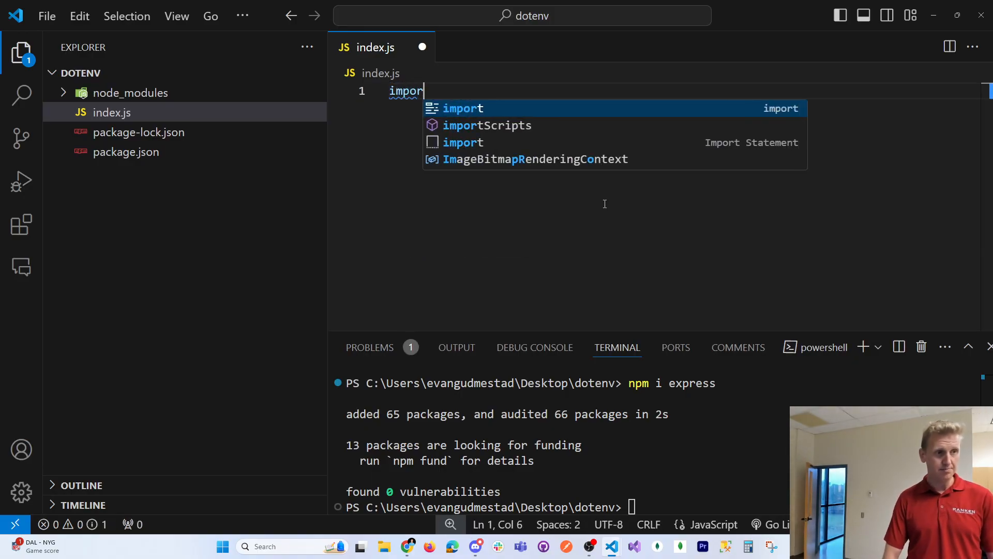
text(express f)
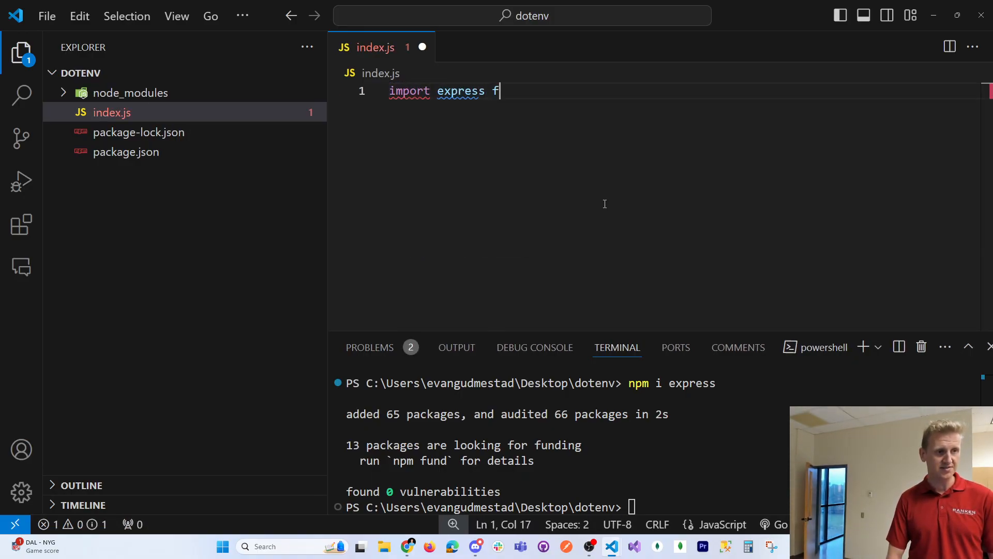
text(rom 'express';)
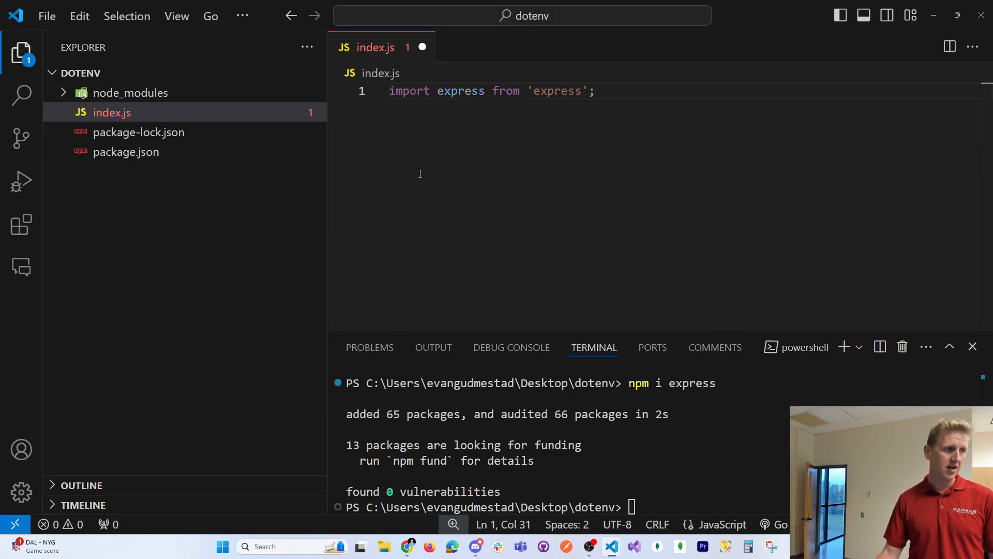
double_click(409, 91)
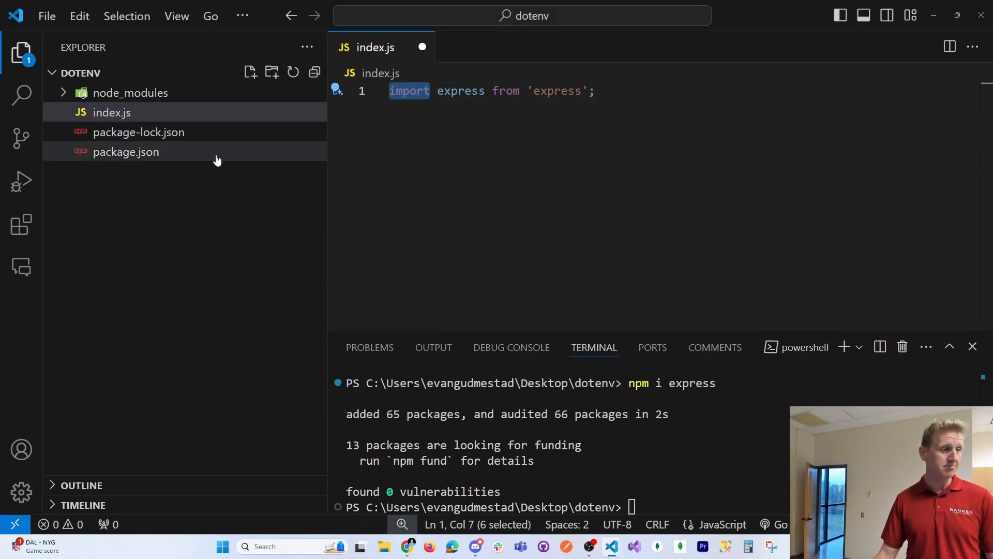
double_click(127, 151)
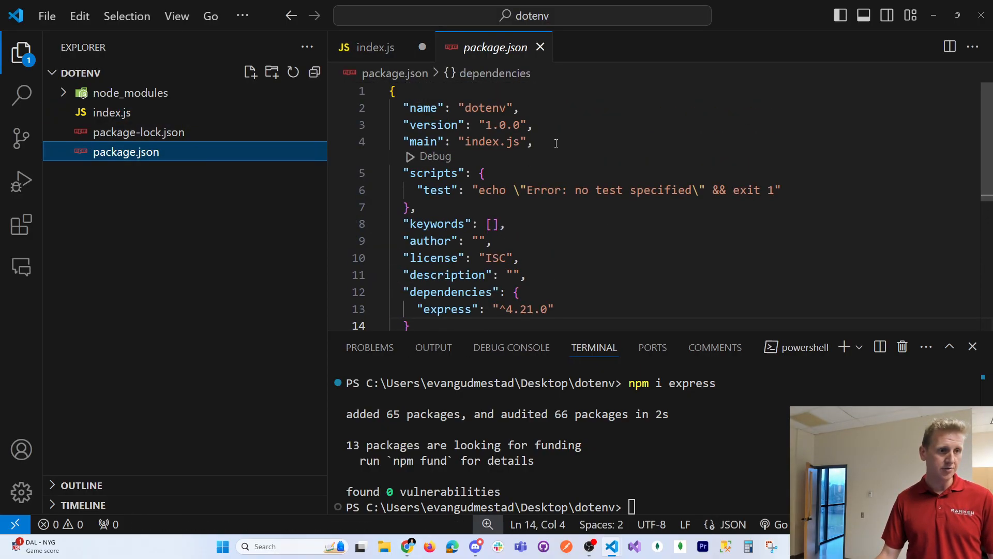
text(")
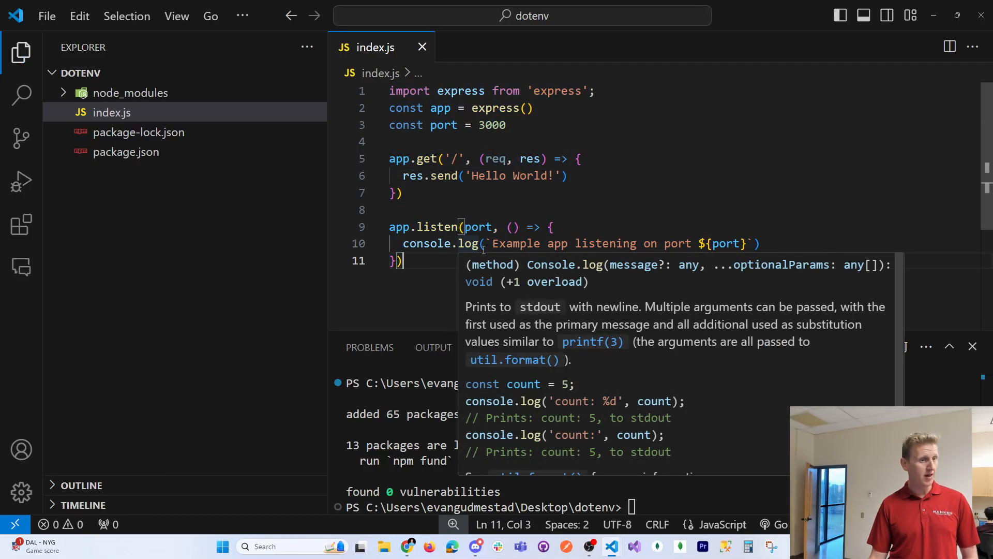
mouse_move(463, 125)
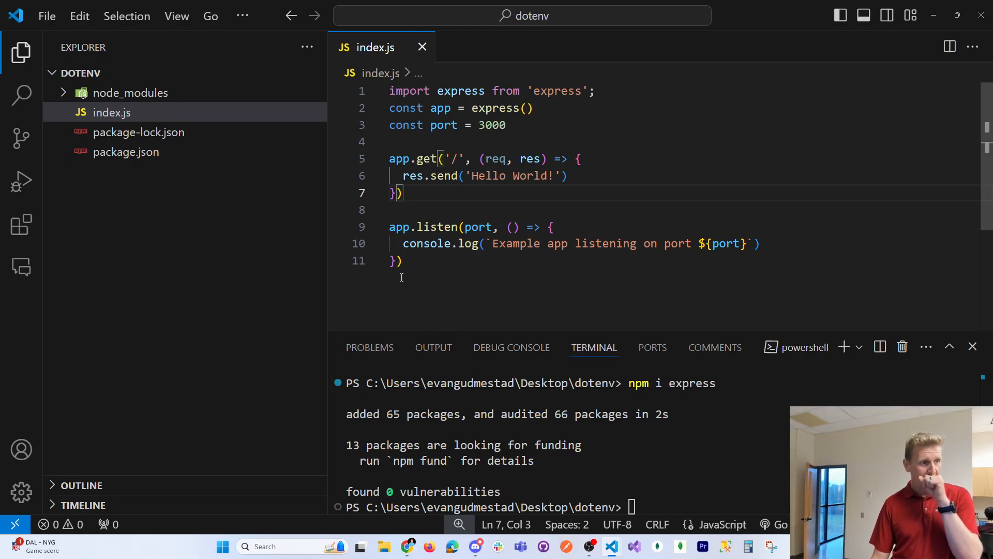
- Run node -v in the terminal to confirm the Node version
key(Ctrl+A)
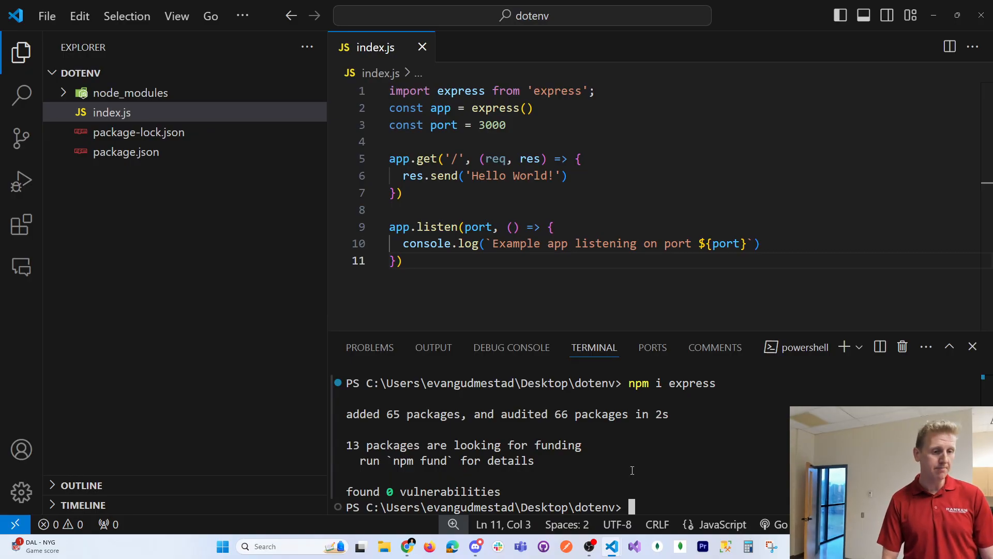
text(node -v)
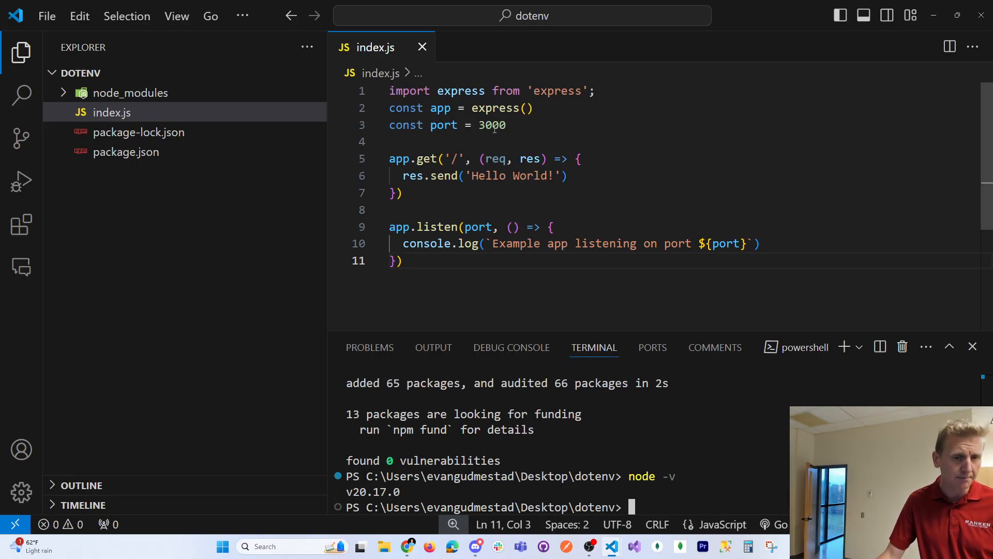
mouse_move(613, 552)
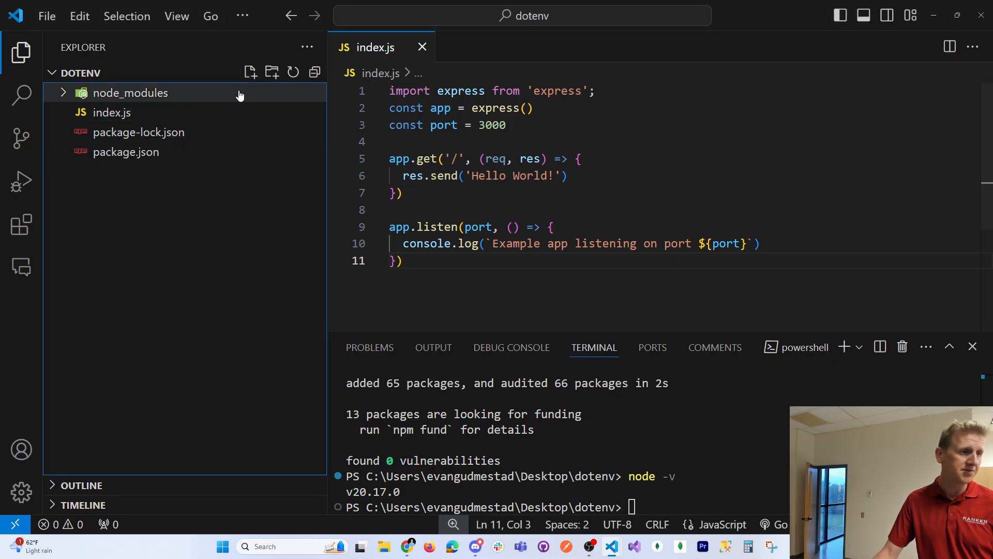
- Create a new file named .env in the dotenv project
click(249, 72)
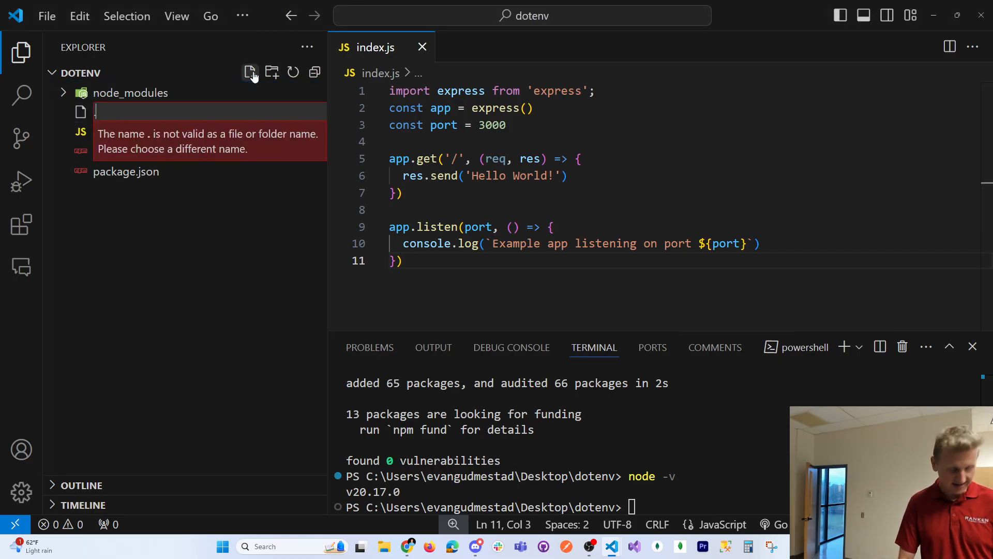
text(.env)
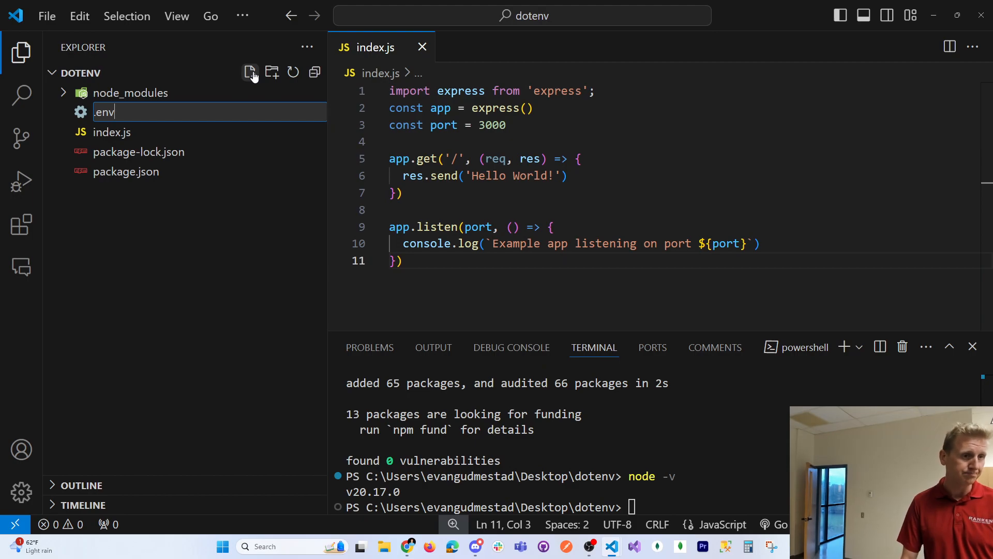
key(Enter)
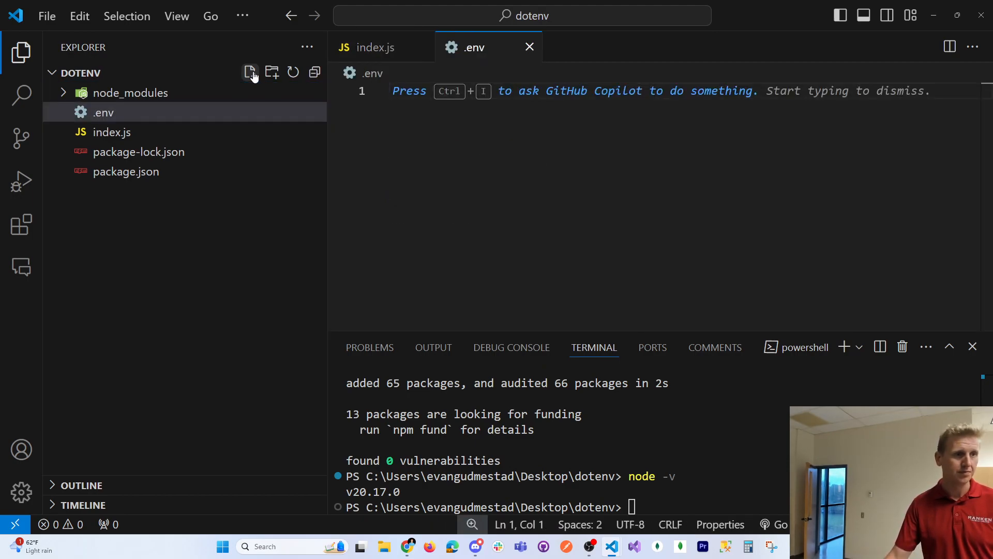
mouse_move(488, 140)
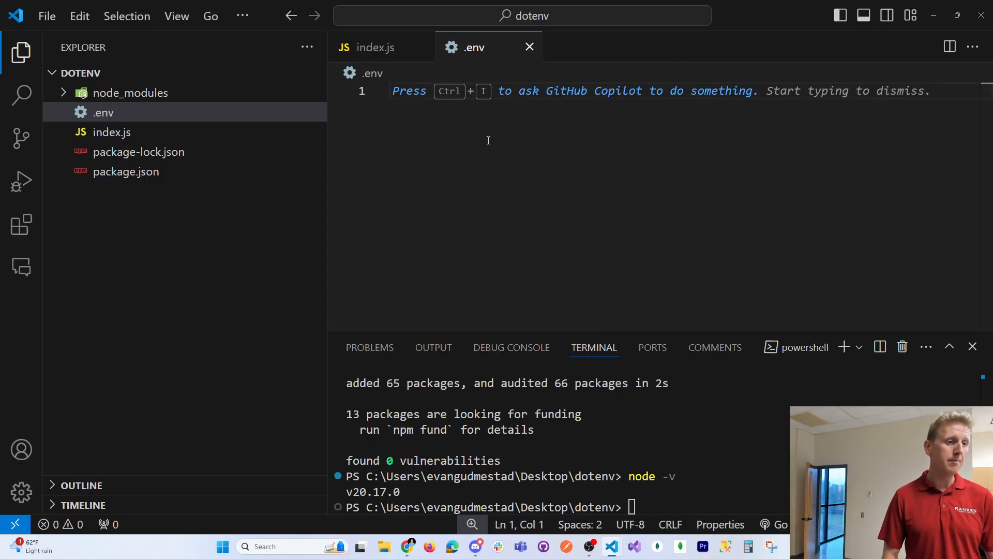
text(MY_API)
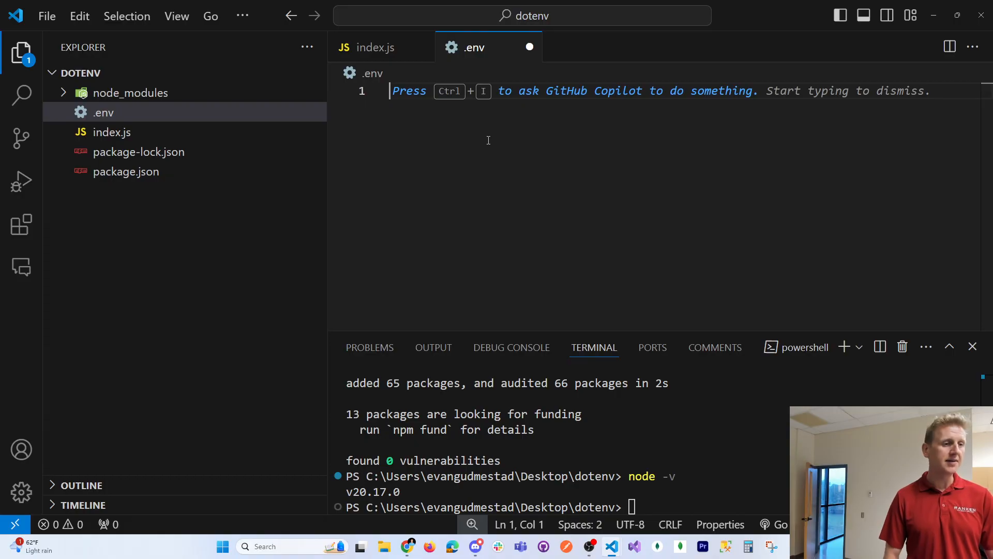
text(API_KE)
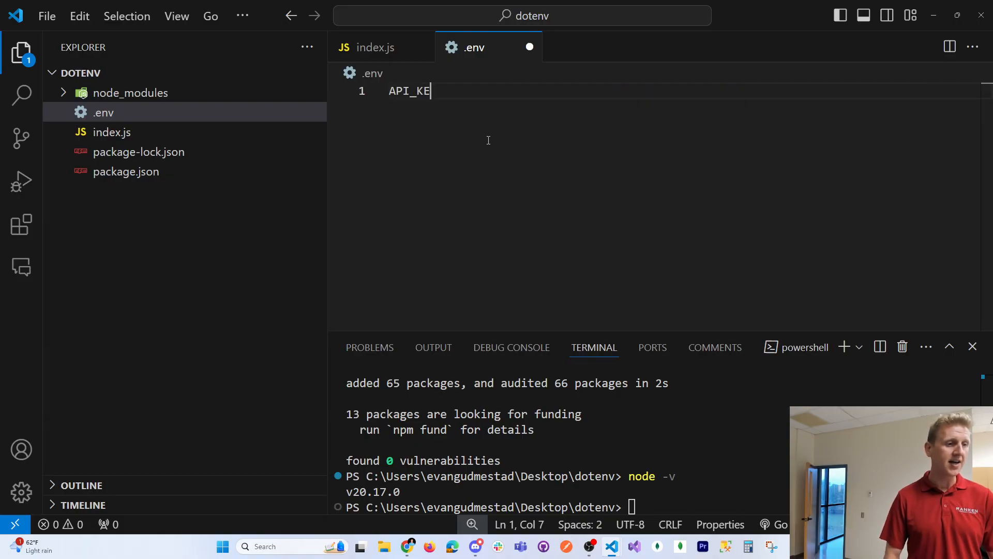
text(Y)
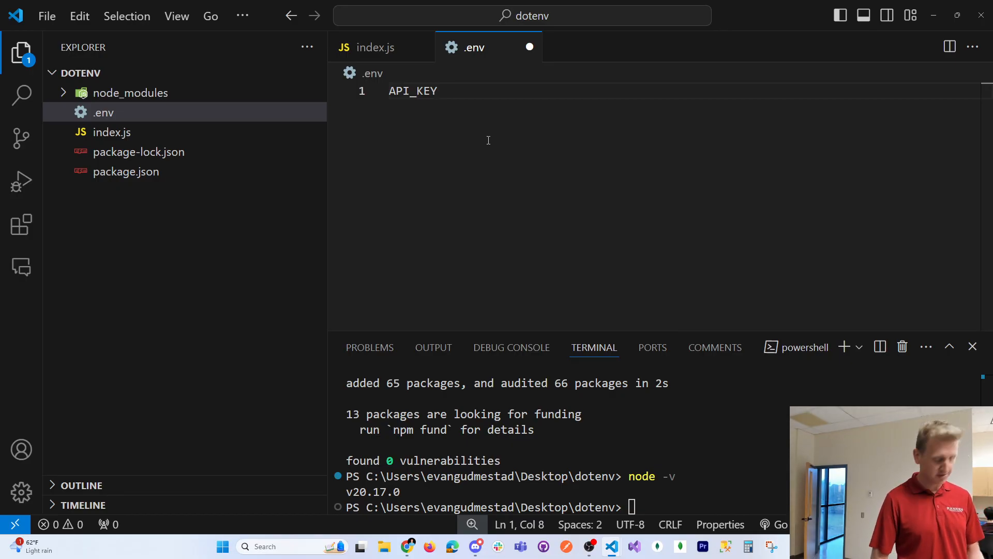
text(=")
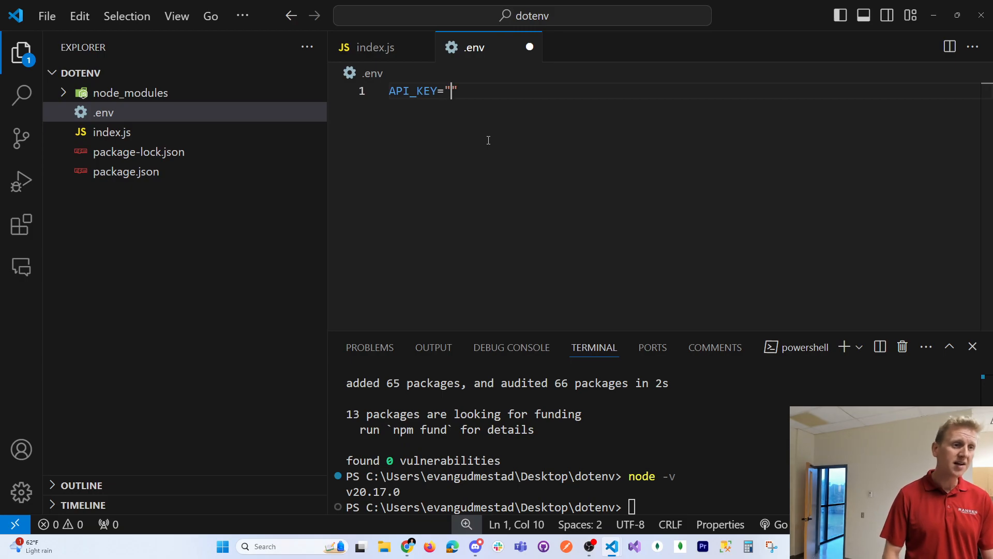
text(your_api_key)
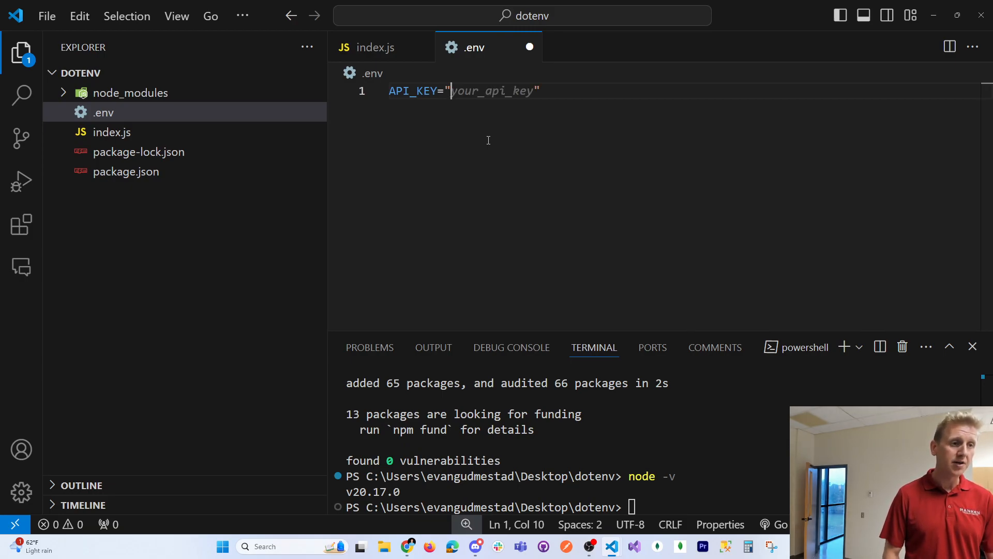
text(MYSUPERSECRETAPIKEY)
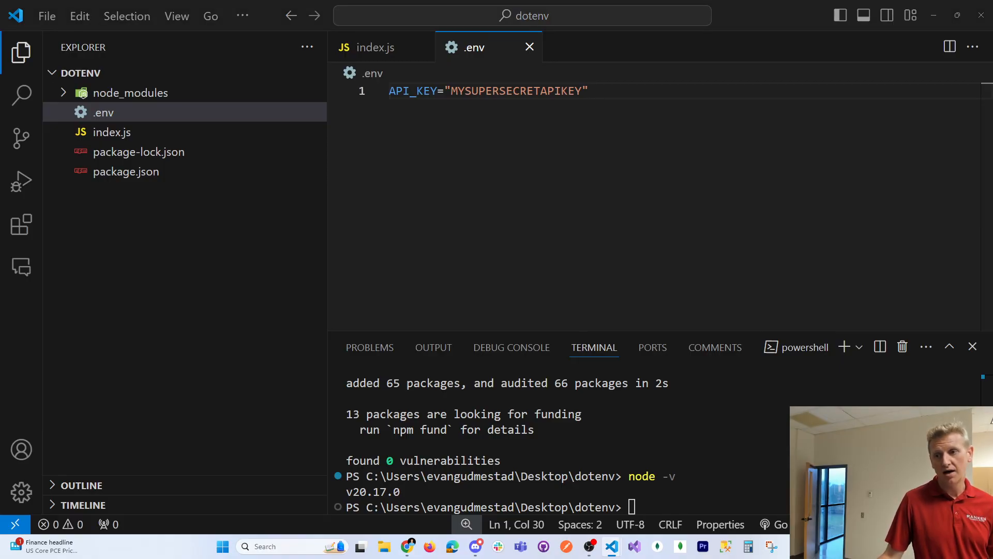
- Add a "start": "node index.js" script under scripts in package.json
click(126, 171)
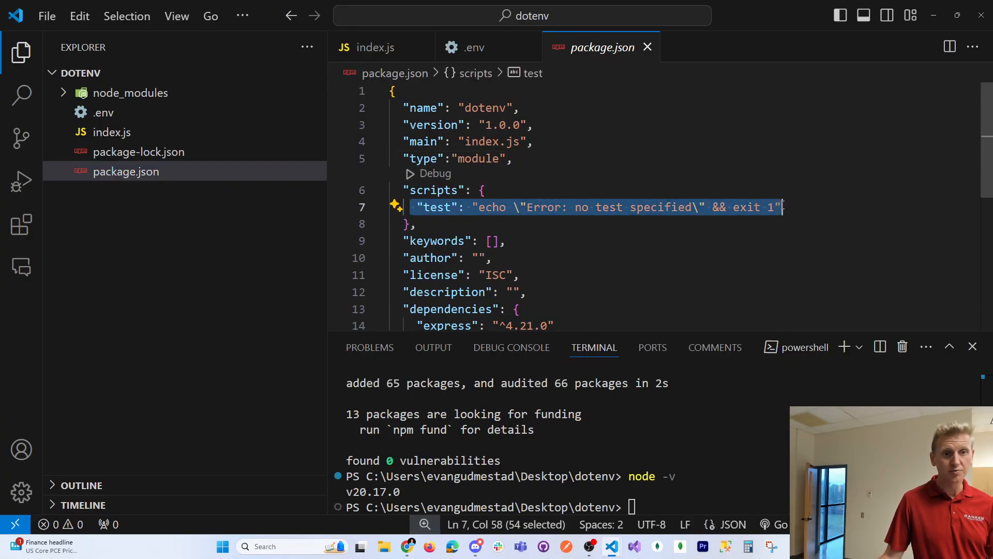
click(790, 207)
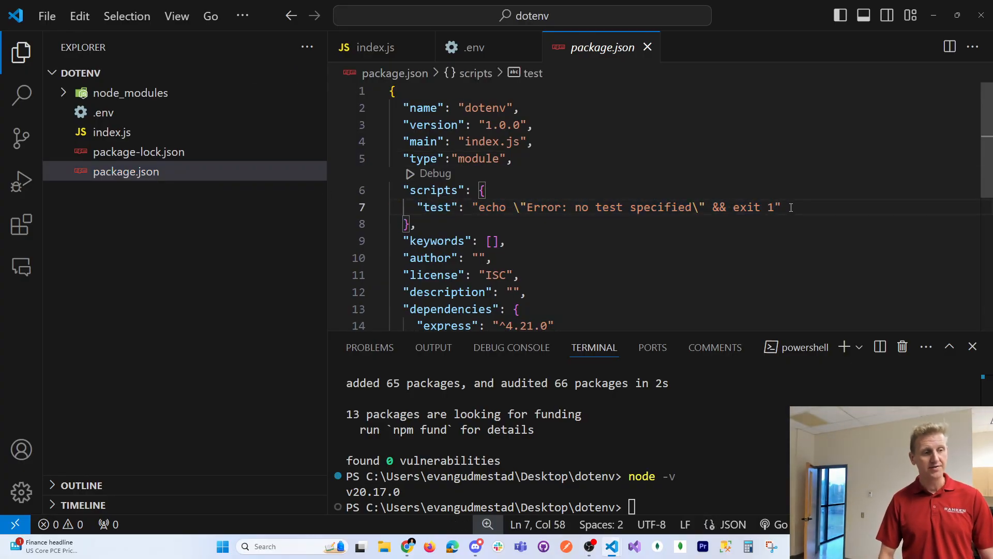
key(Enter)
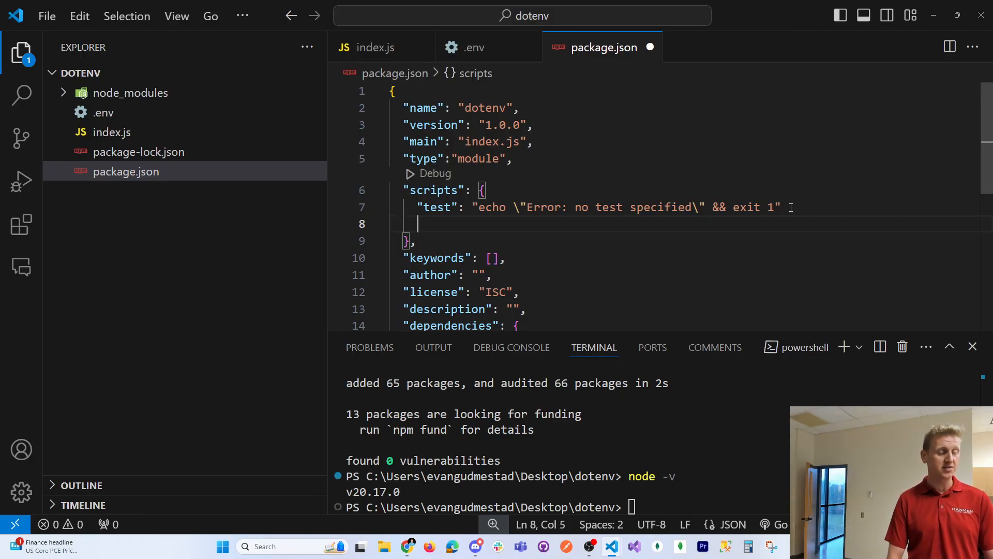
text("star)
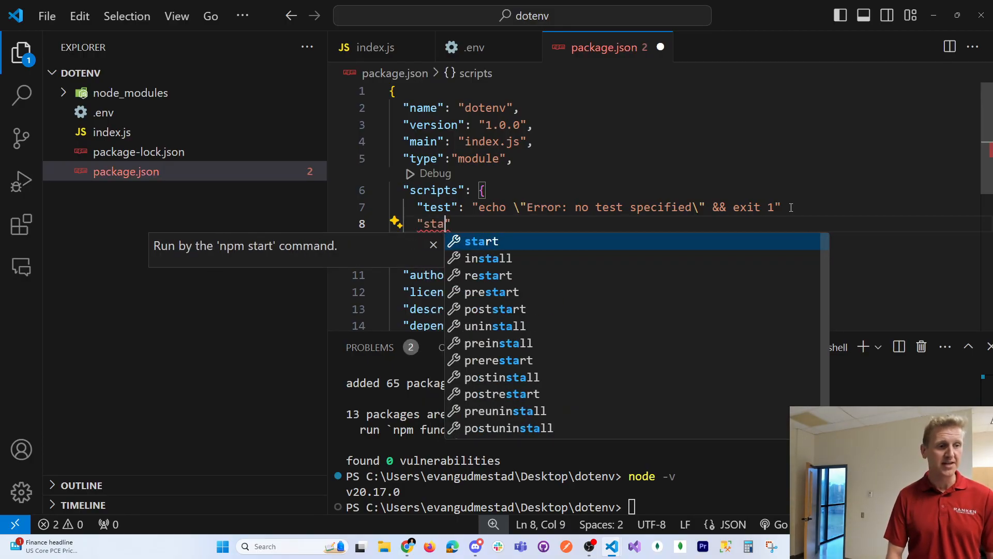
text(rt)
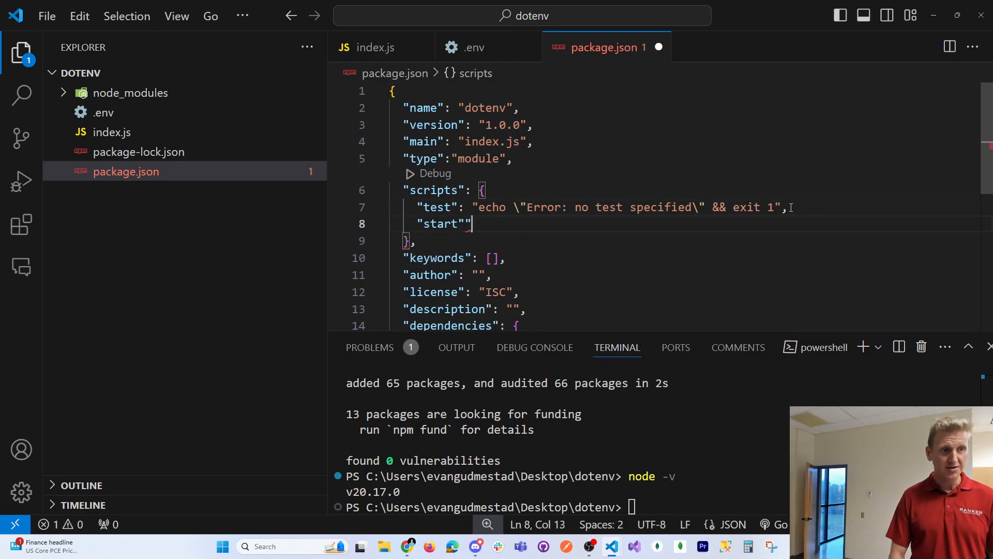
text(")
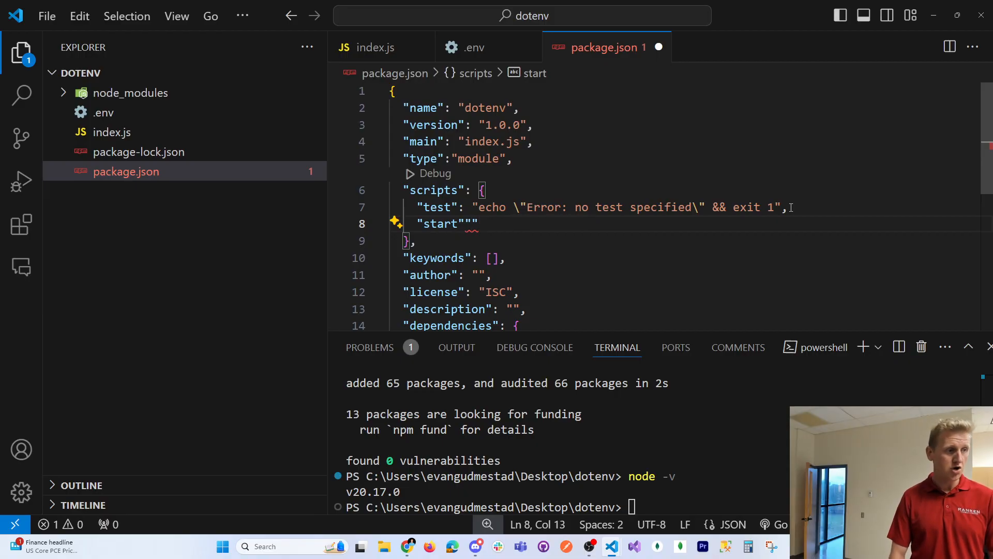
text(node index.js)
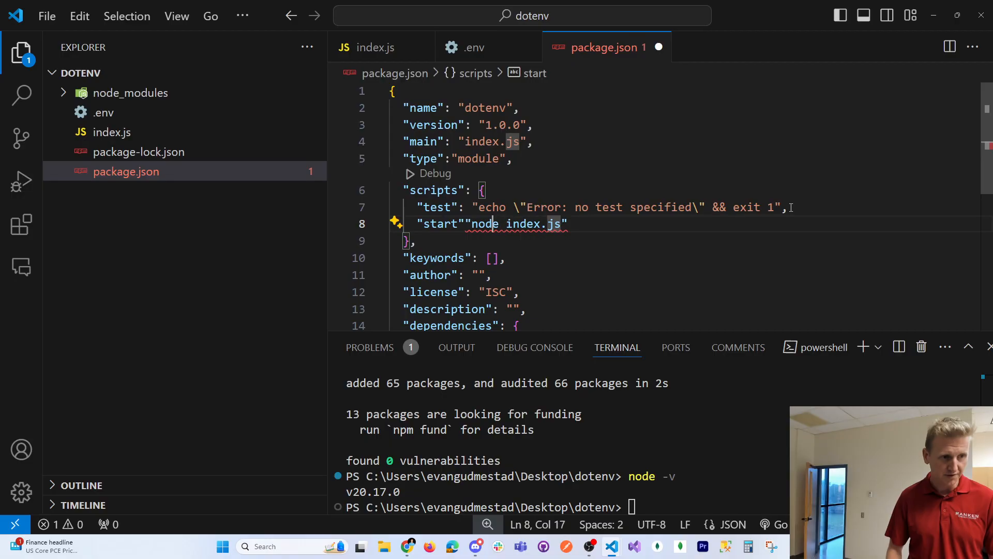
text(:)
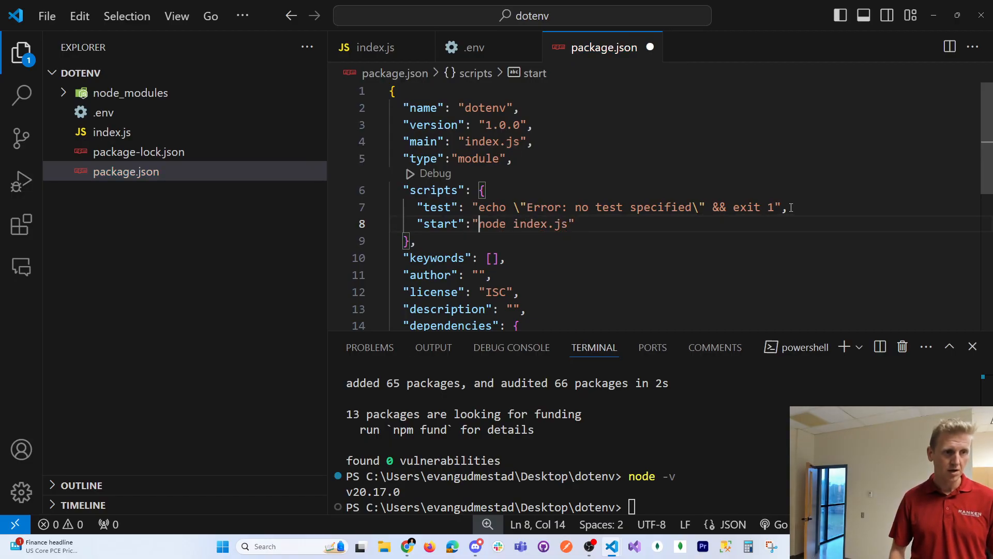
- Extend the start script to node --env-file .env index.js, save and close package.json
double_click(493, 224)
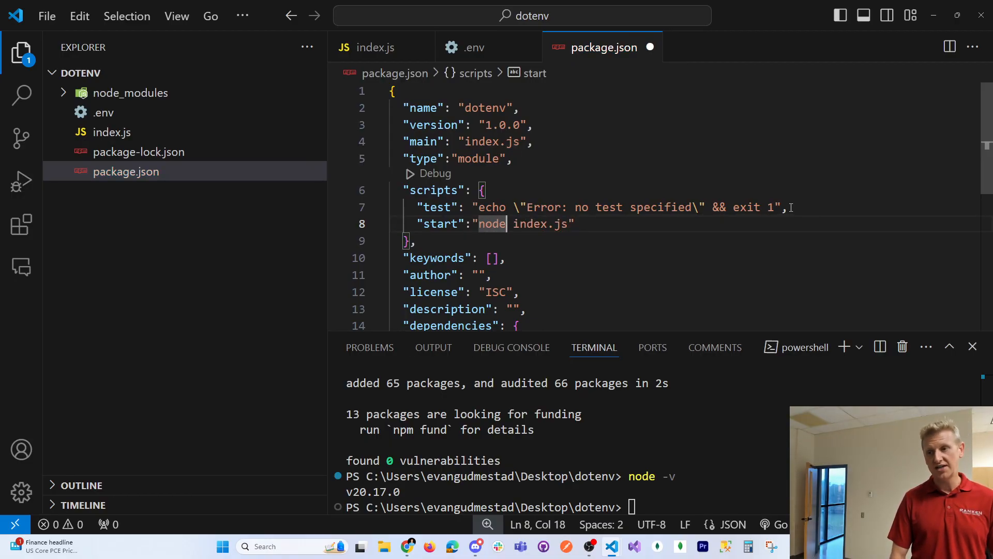
text(--env)
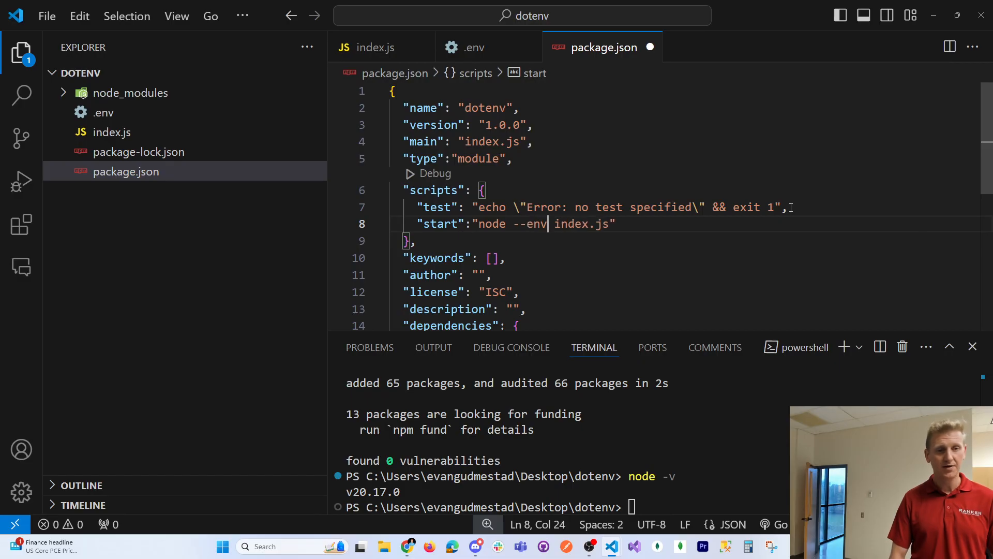
text(-file)
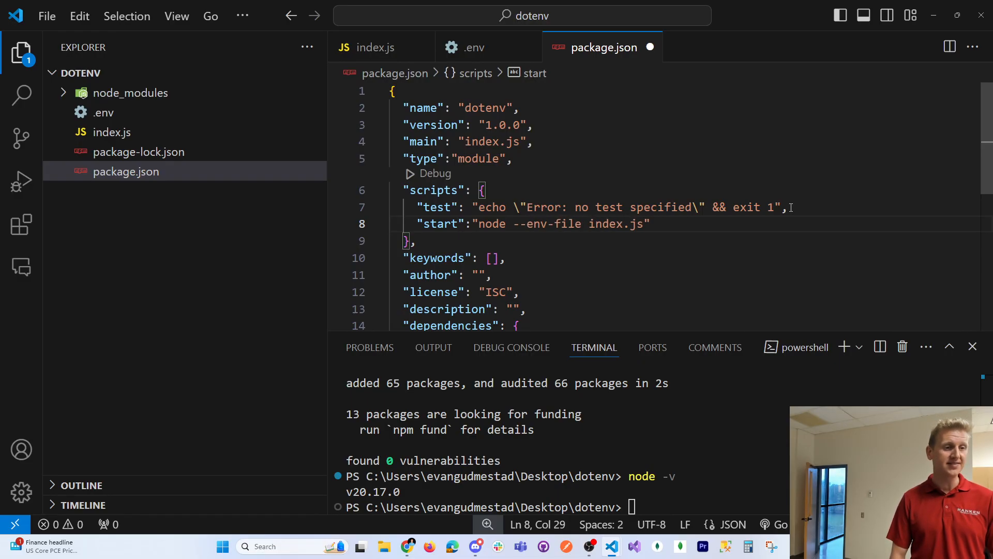
text(.e)
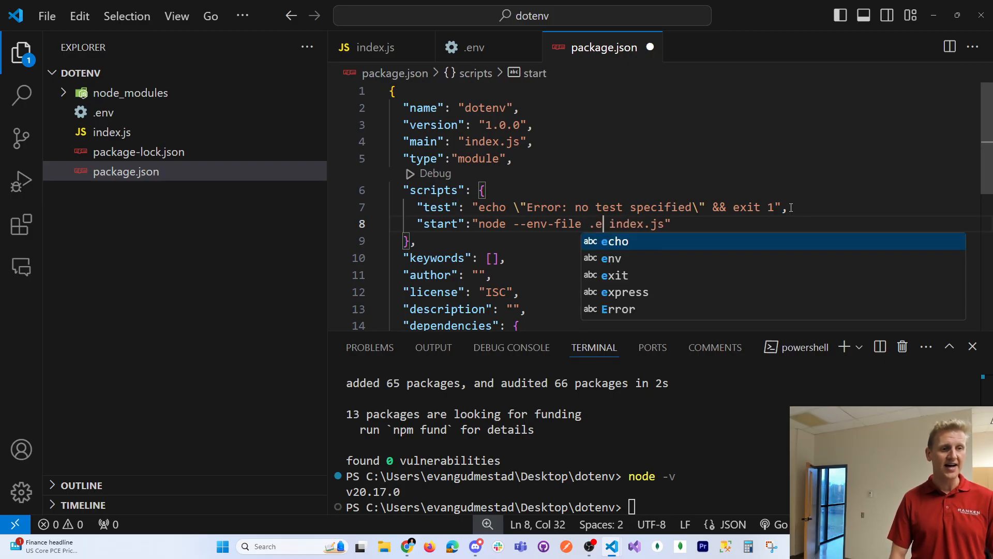
text(nv)
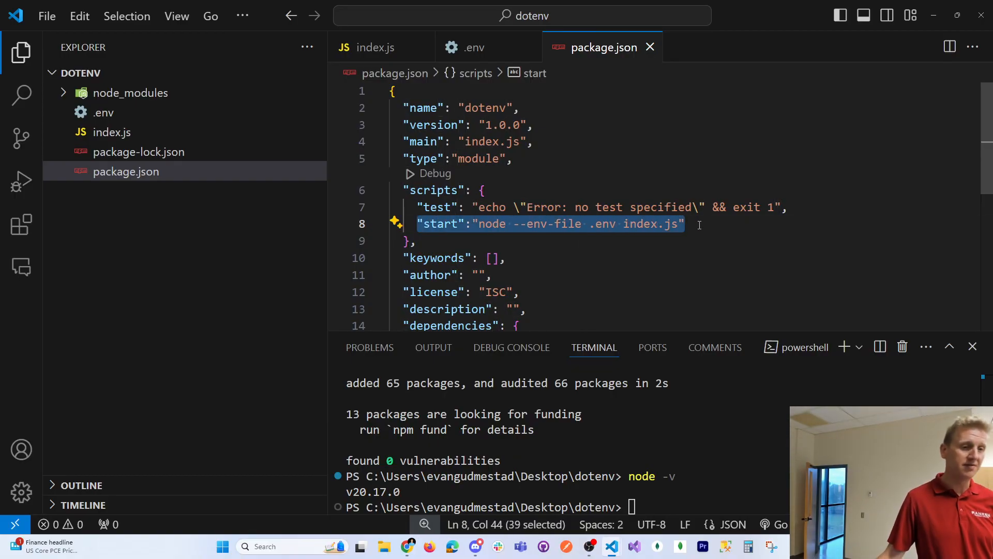
mouse_move(650, 49)
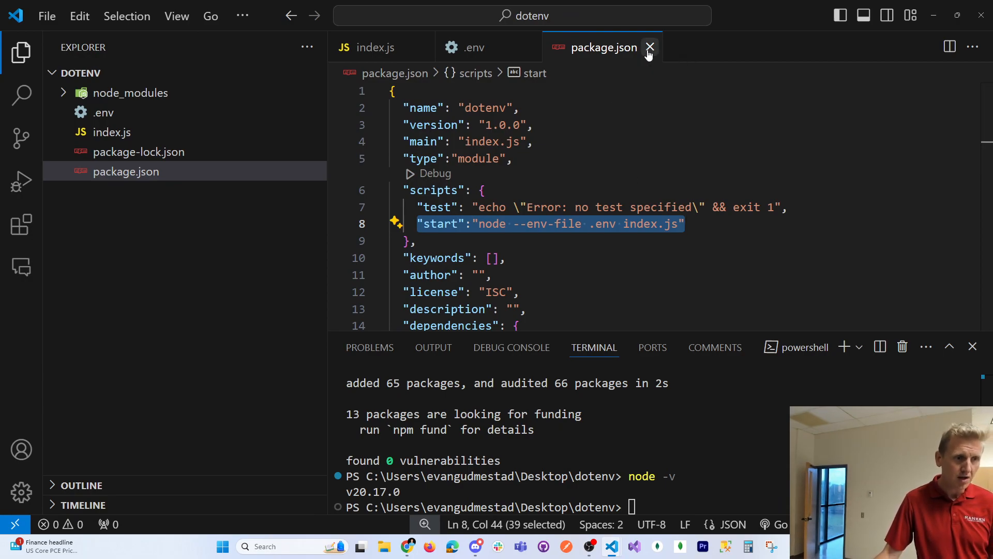
click(650, 48)
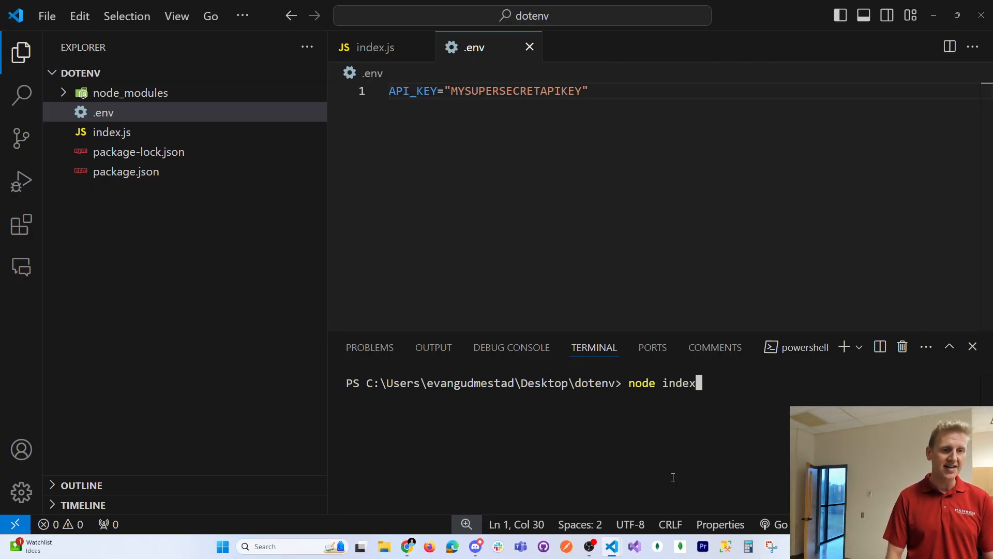
- Change the port in index.js to 3001 and launch the app with npm run start
key(Enter)
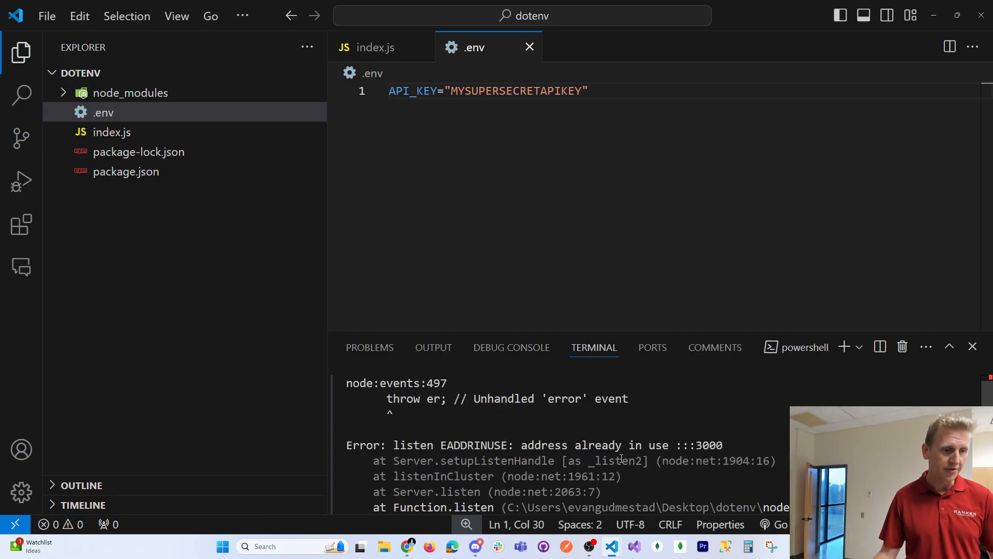
click(373, 47)
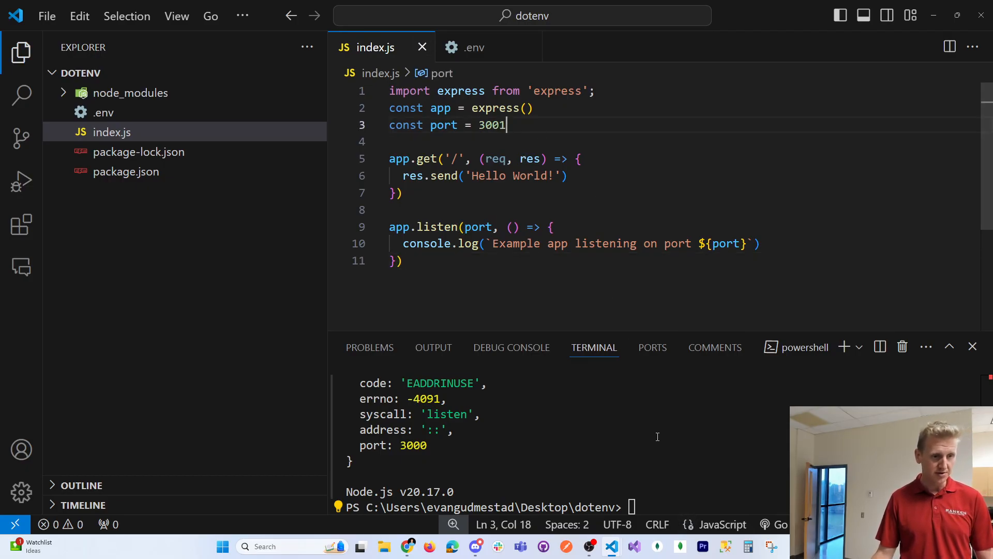
text(node index.js)
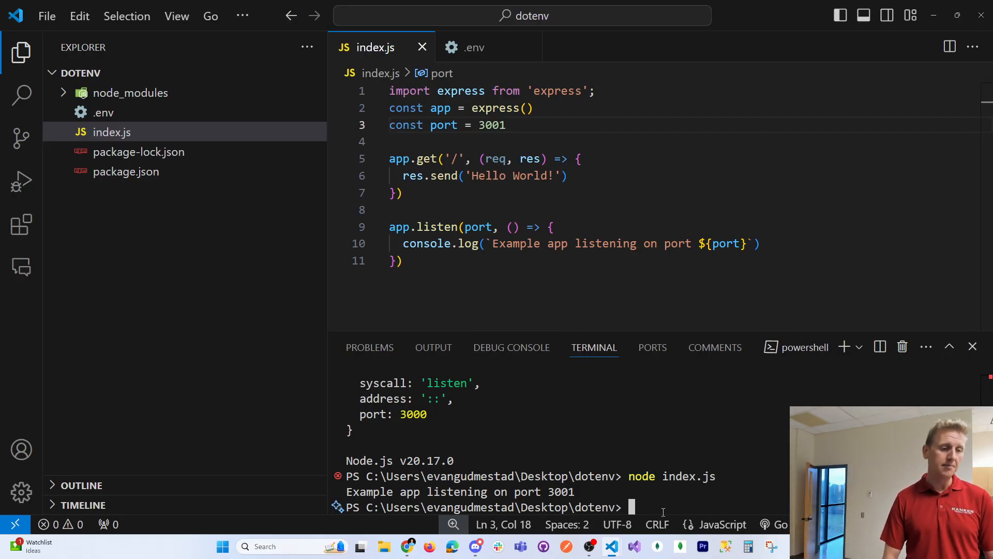
text(npm)
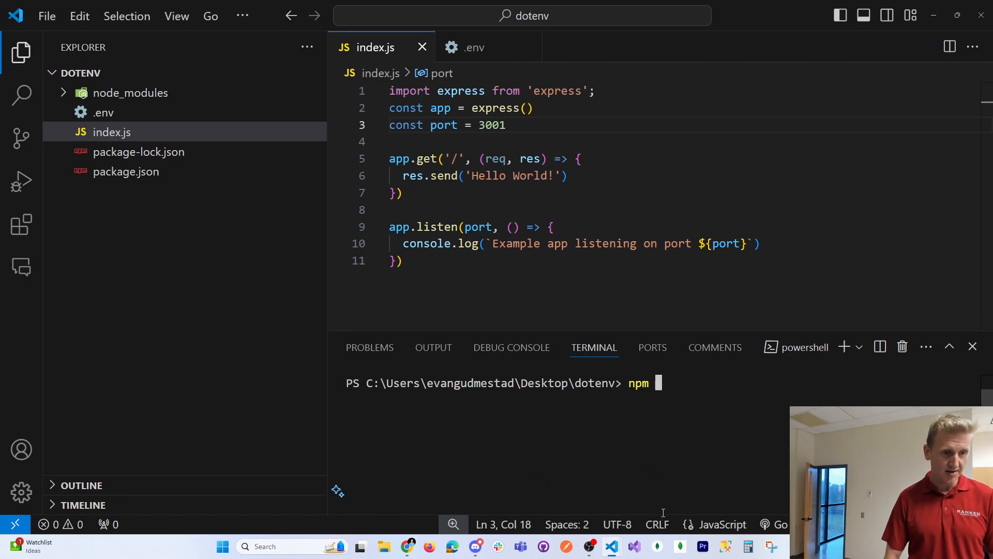
text(start)
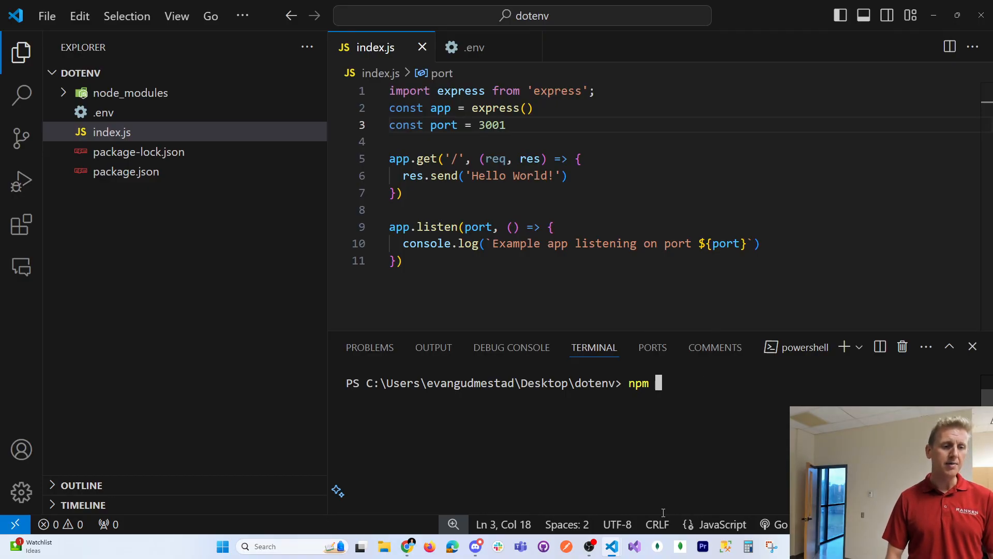
text(run start)
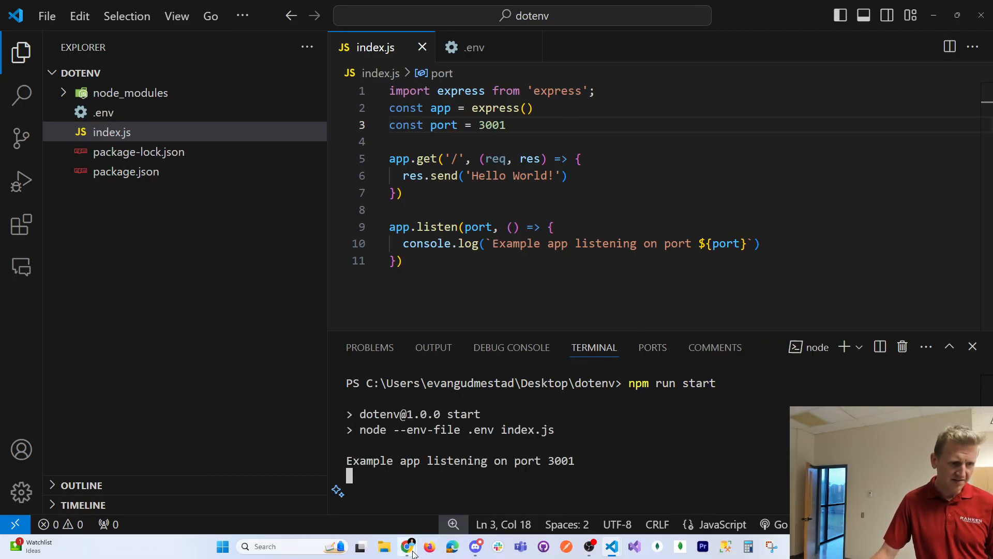
- Load localhost:3001 in Chrome and confirm the Hello World! response
click(406, 547)
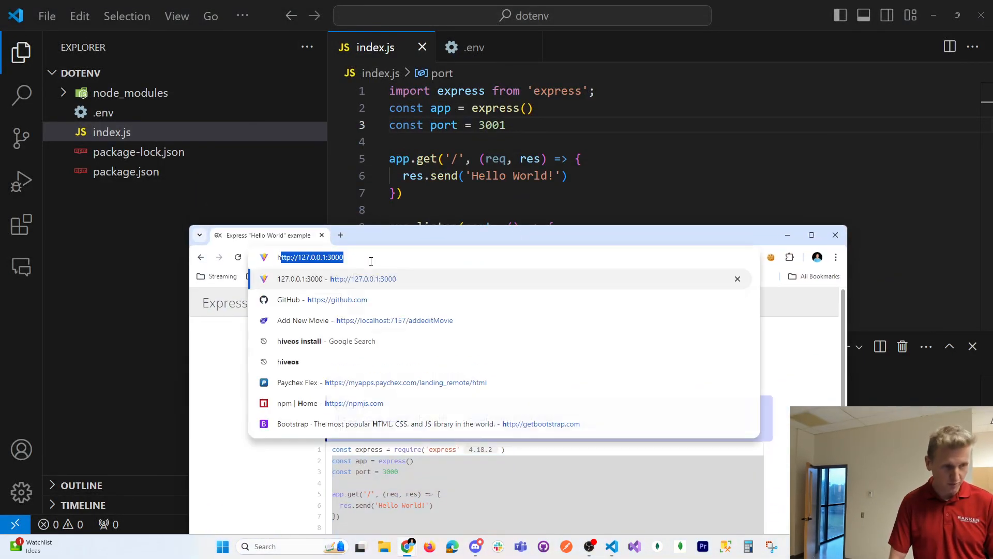
text(http://300)
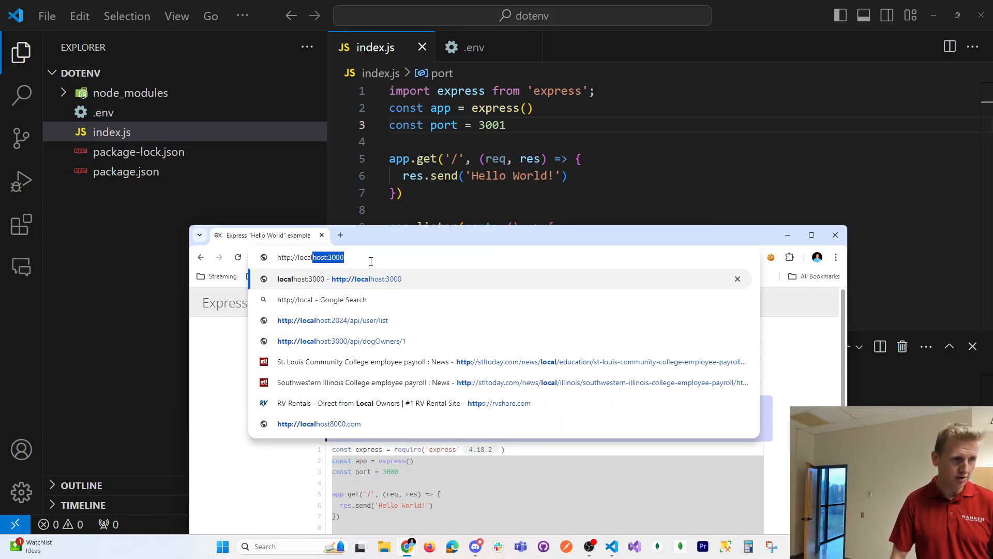
key(Enter)
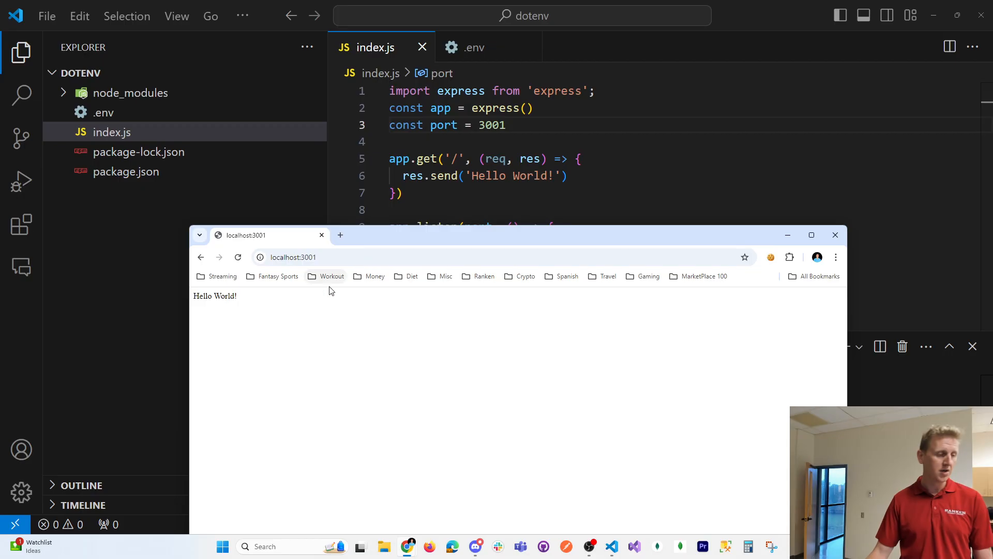
drag(269, 235, 312, 179)
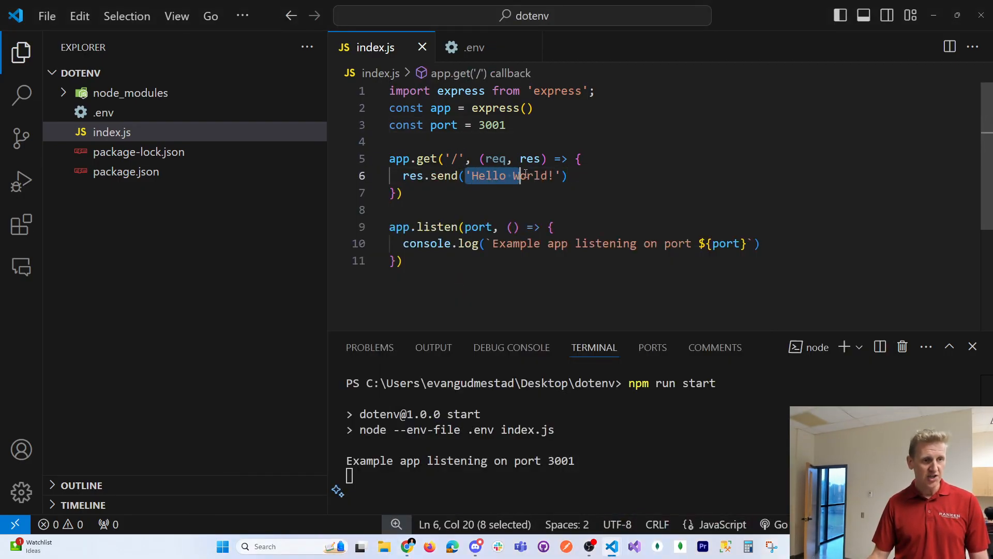
- Replace the Hello World! response with a process.env lookup, checking the API_KEY name in .env
key(Delete)
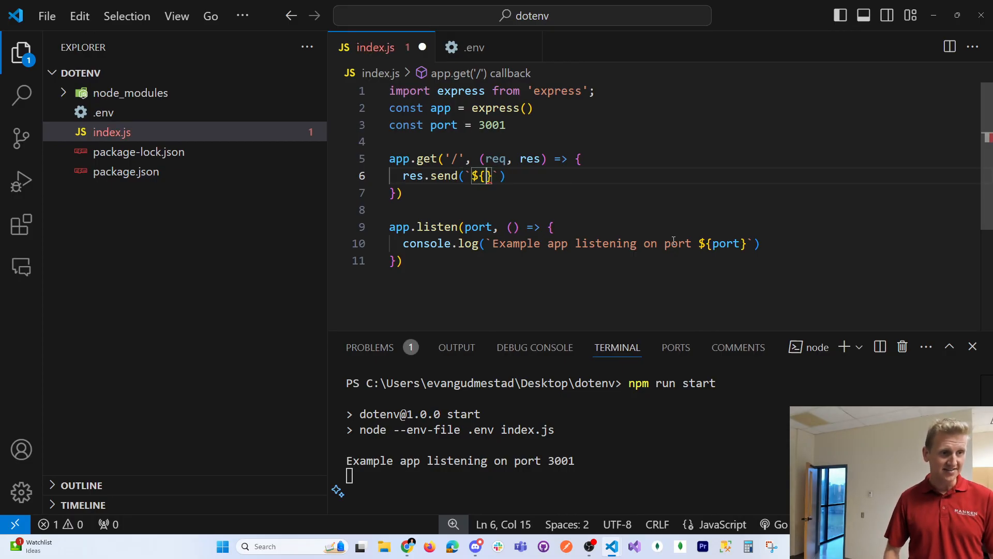
text(process.env.MESSAGE || 'Hello World!')
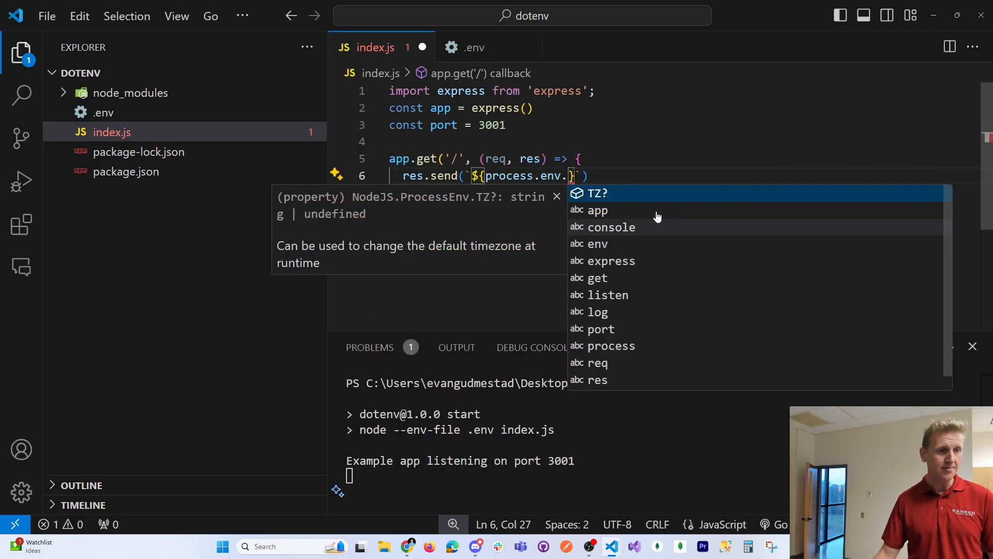
click(474, 46)
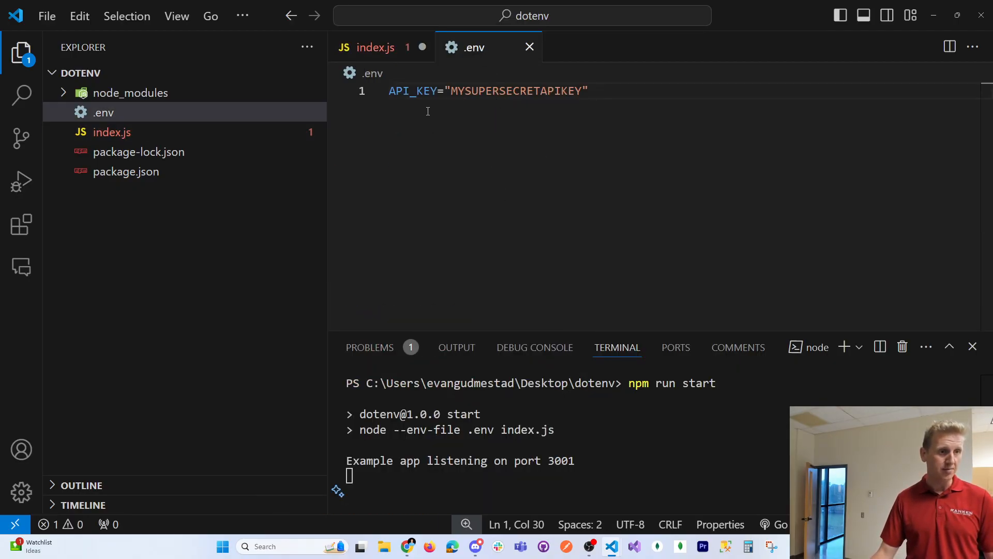
double_click(414, 91)
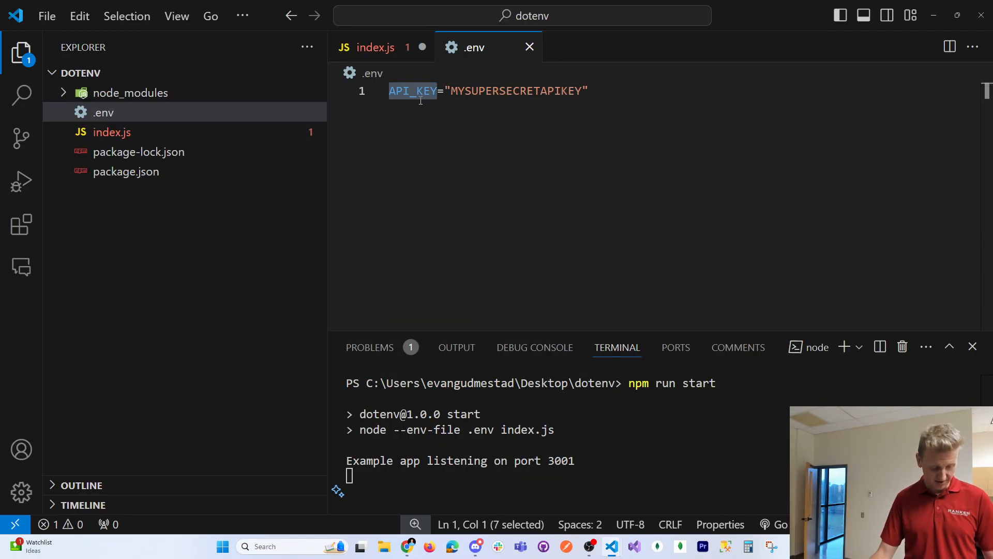
click(377, 48)
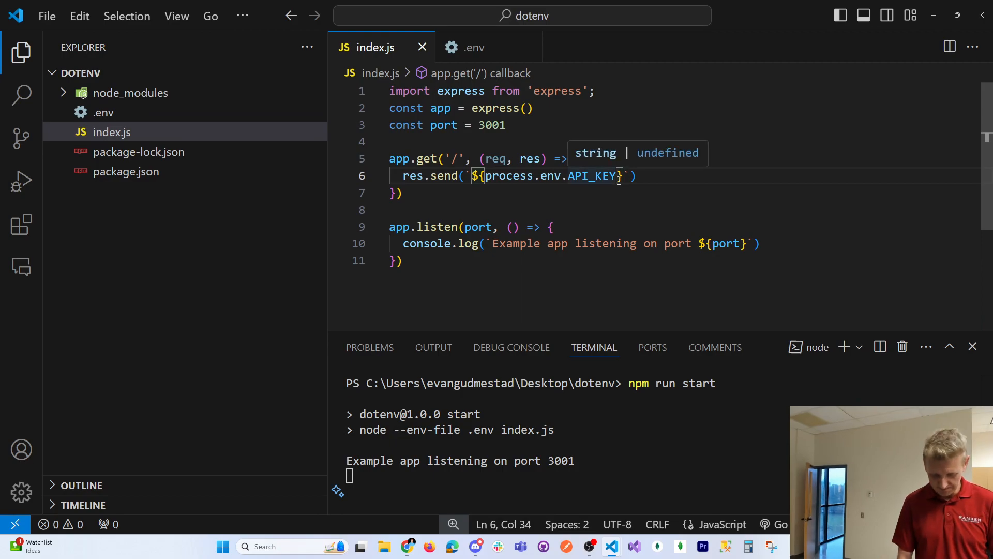
- Finish res.send with process.env.API_KEY || 'API_KEY not set', save, and stop the server
text(|| 'API_KEY not set')
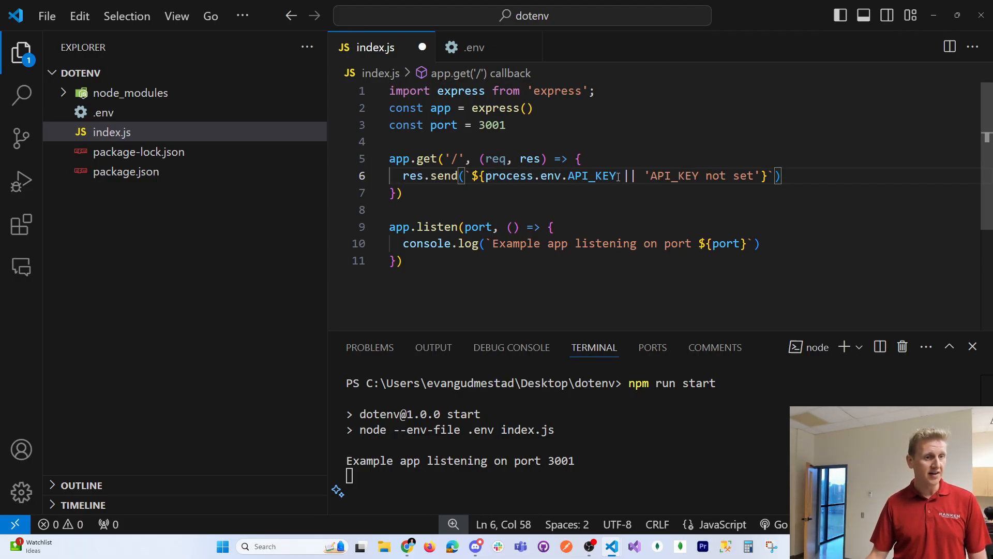
drag(486, 176, 615, 176)
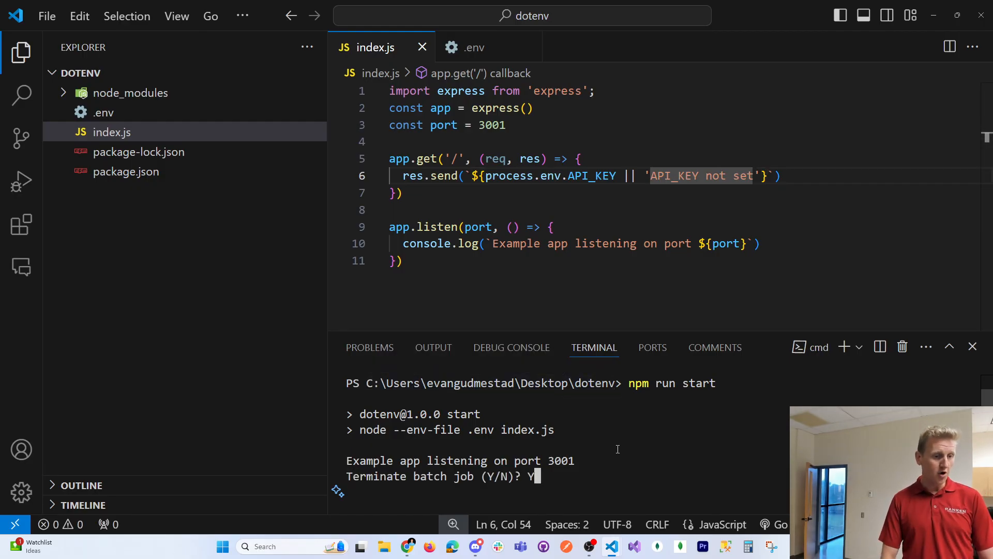
- Confirm terminating the old server and relaunch it with npm run start
key(Enter)
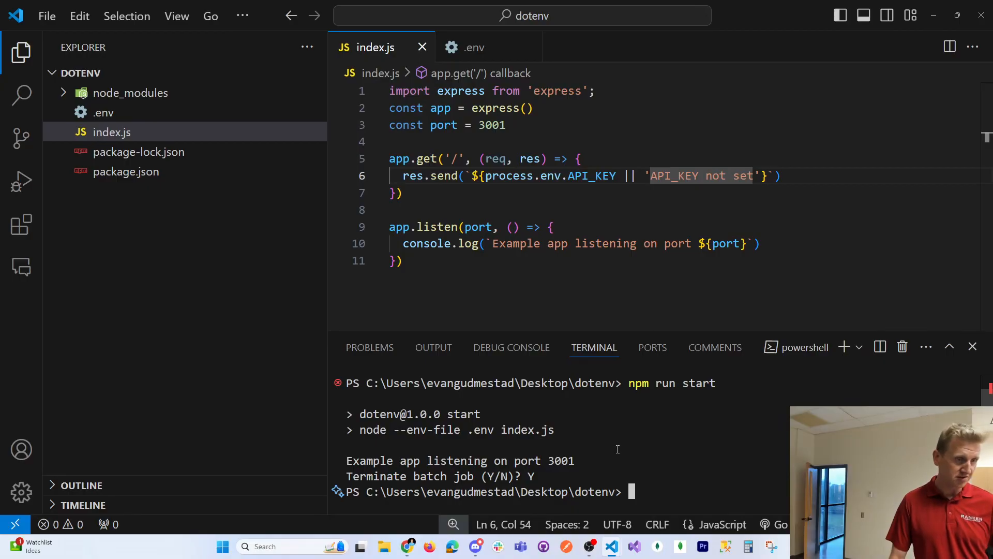
text(npm run start)
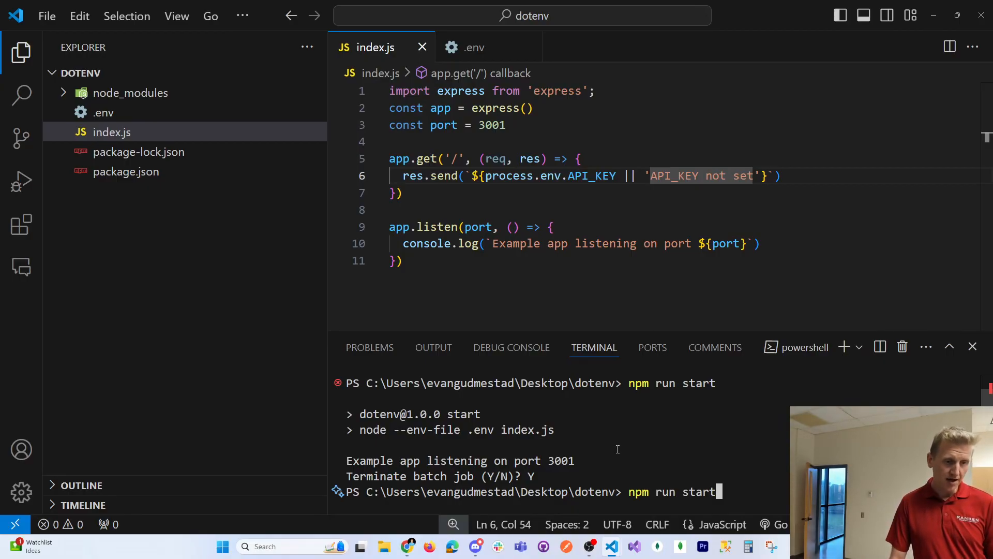
key(Enter)
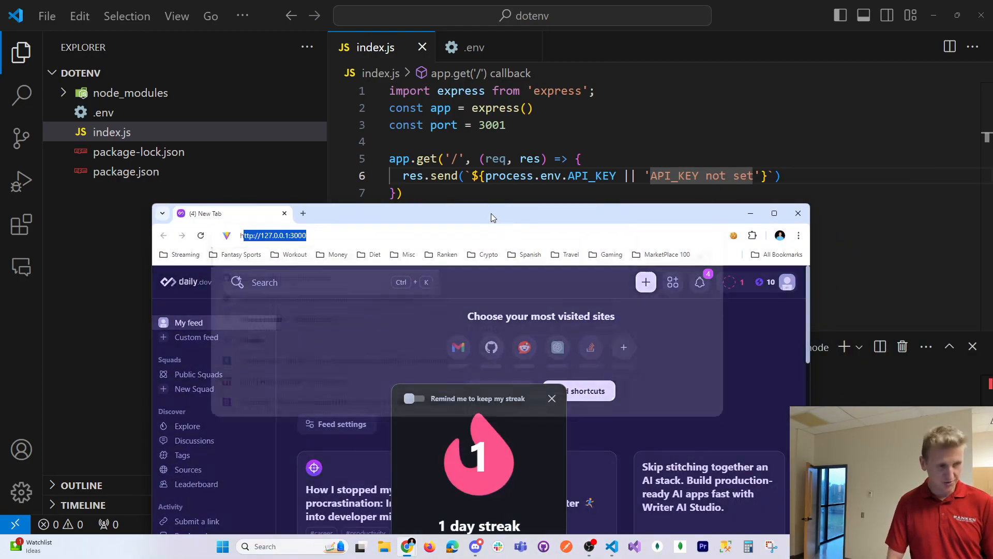
- Reload localhost:3001 in Chrome and see the MYSUPERSECRETAPIKEY value displayed
click(273, 236)
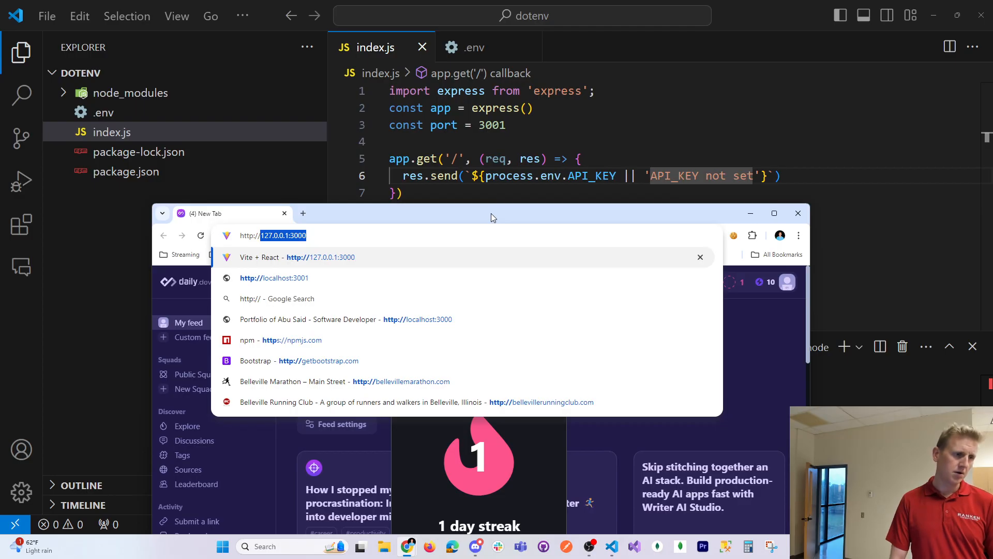
text(localhost:3001)
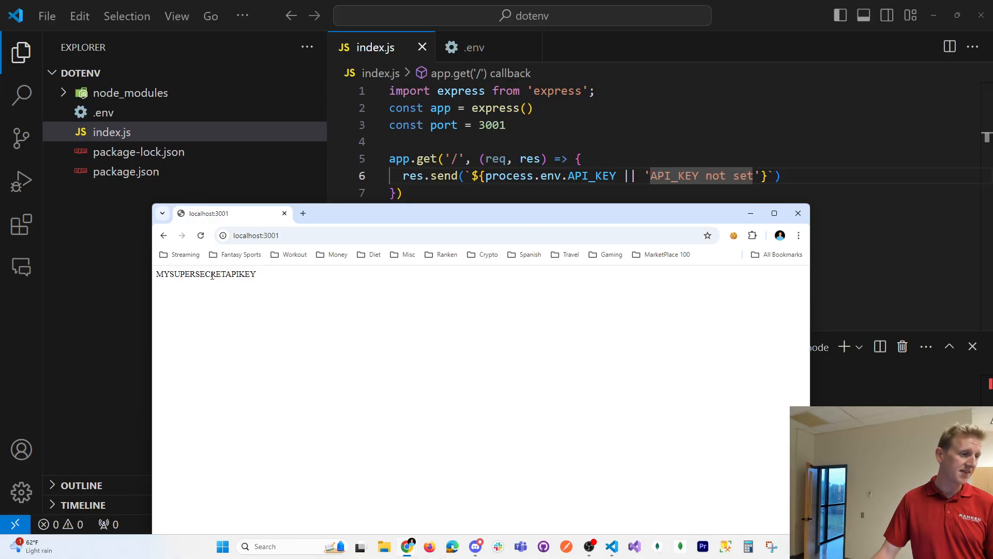
double_click(206, 275)
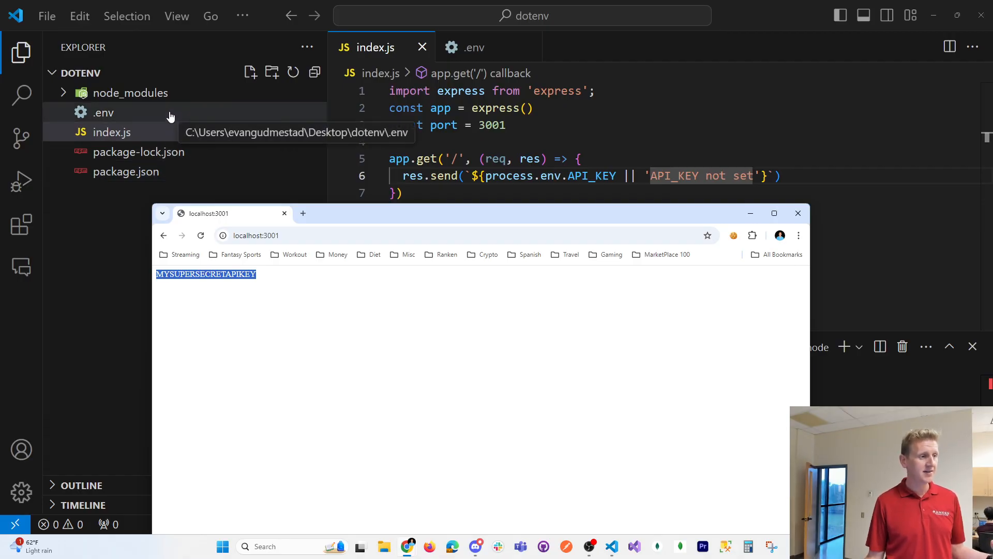
- Reopen .env to review the API_KEY entry, then minimize VS Code
click(103, 111)
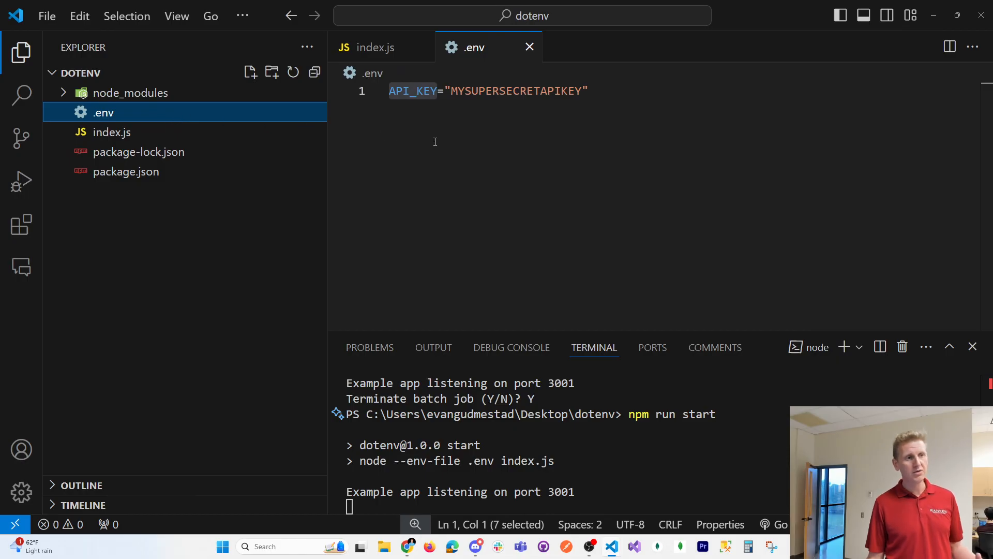
click(488, 143)
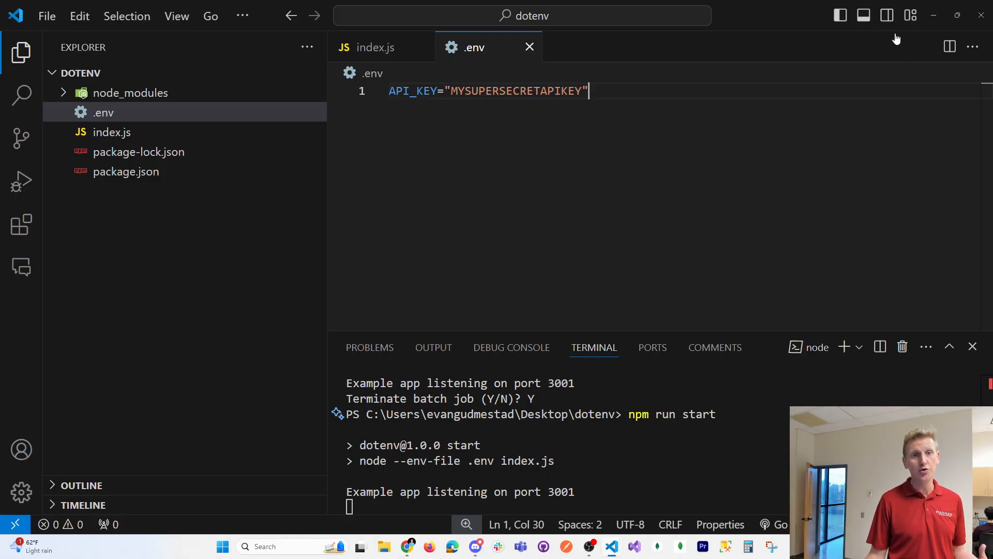
mouse_move(910, 32)
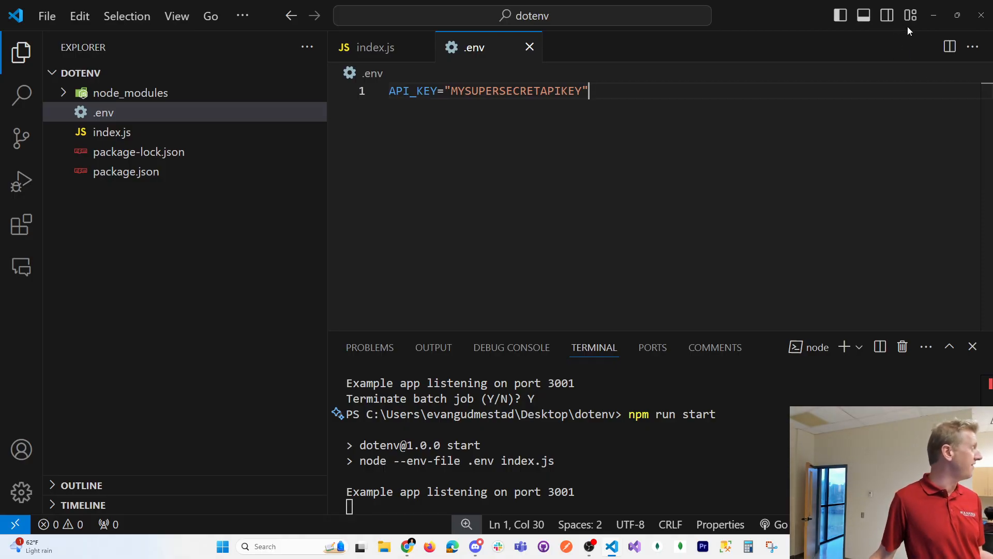
mouse_move(920, 32)
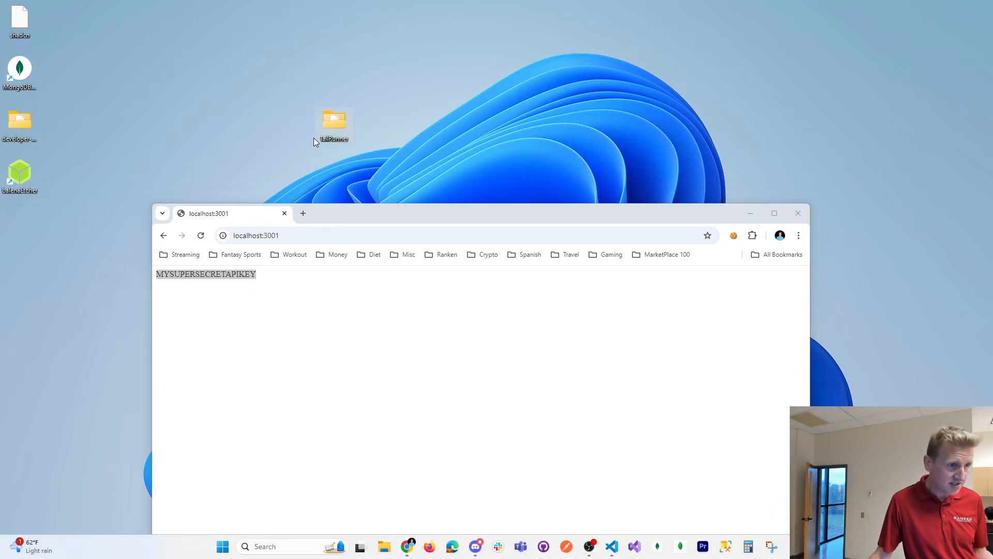
- Open the TailRunner folder and its .gitignore file, which lists .env as ignored
right_click(333, 122)
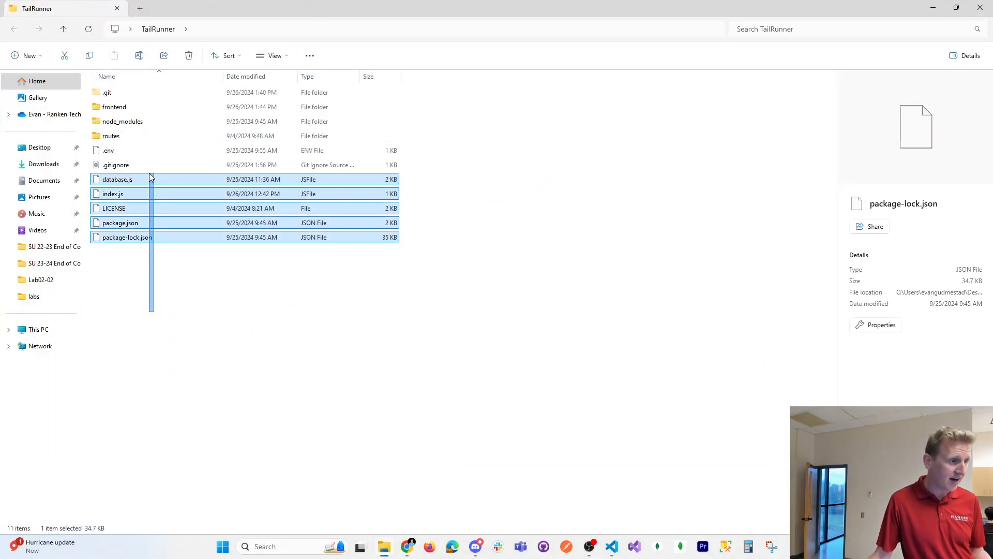
click(116, 164)
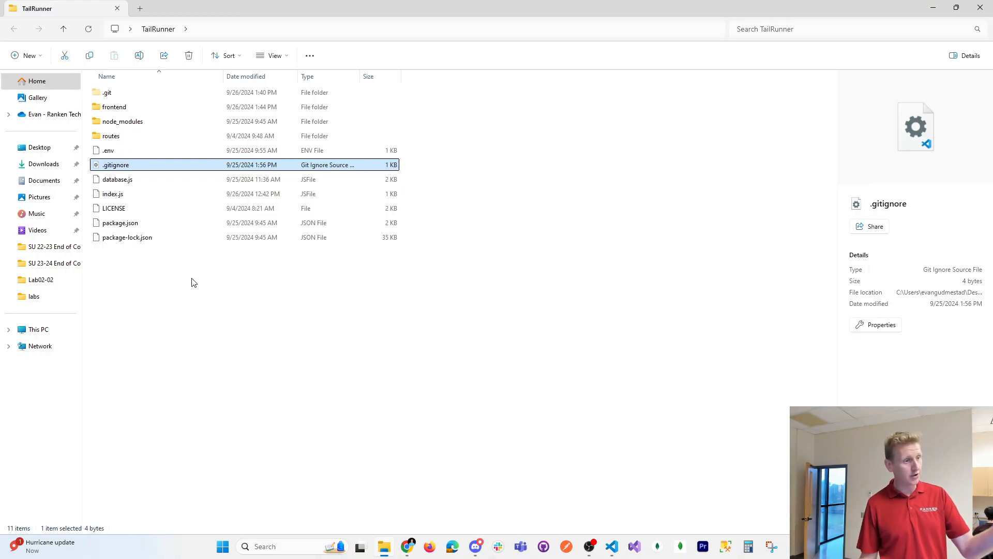
mouse_move(189, 169)
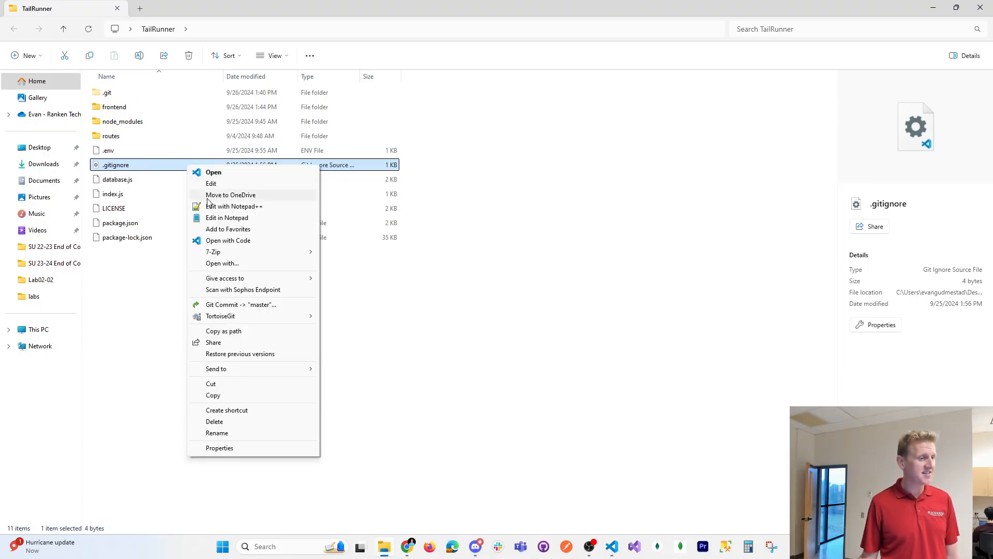
mouse_move(235, 206)
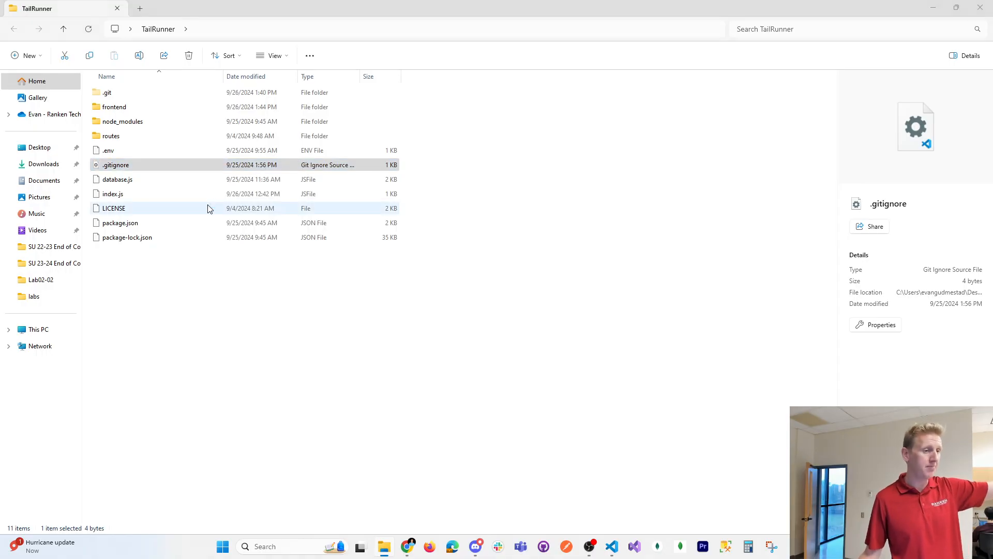
double_click(114, 164)
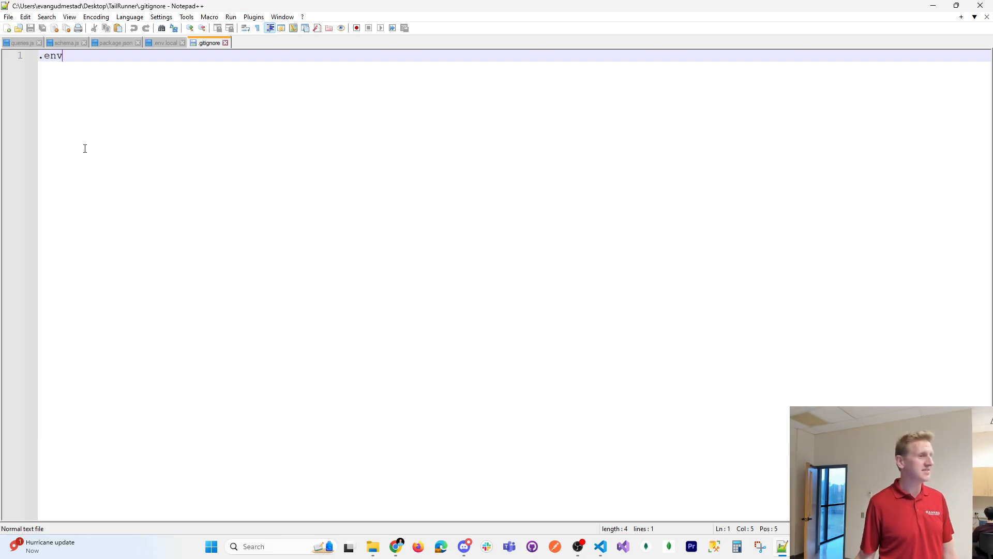
mouse_move(338, 81)
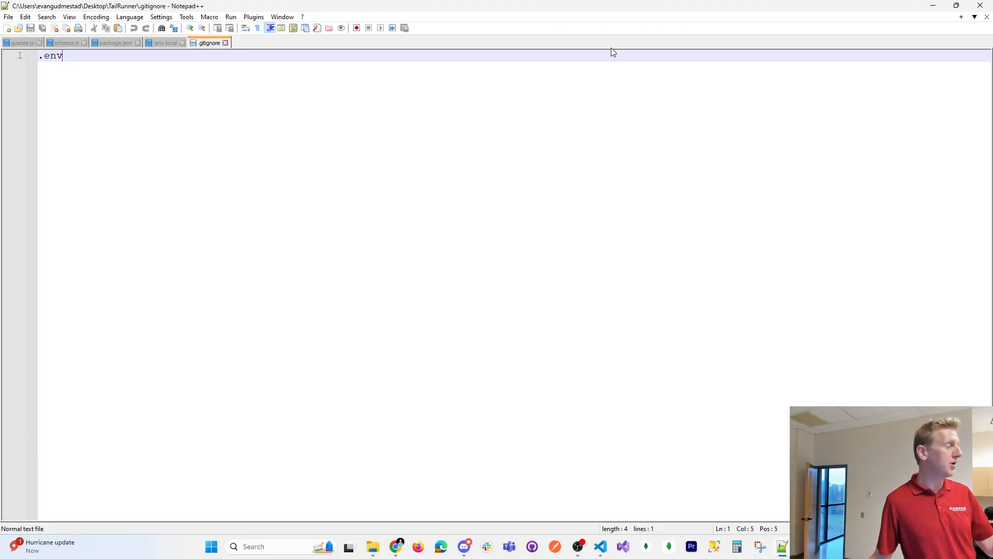
mouse_move(622, 54)
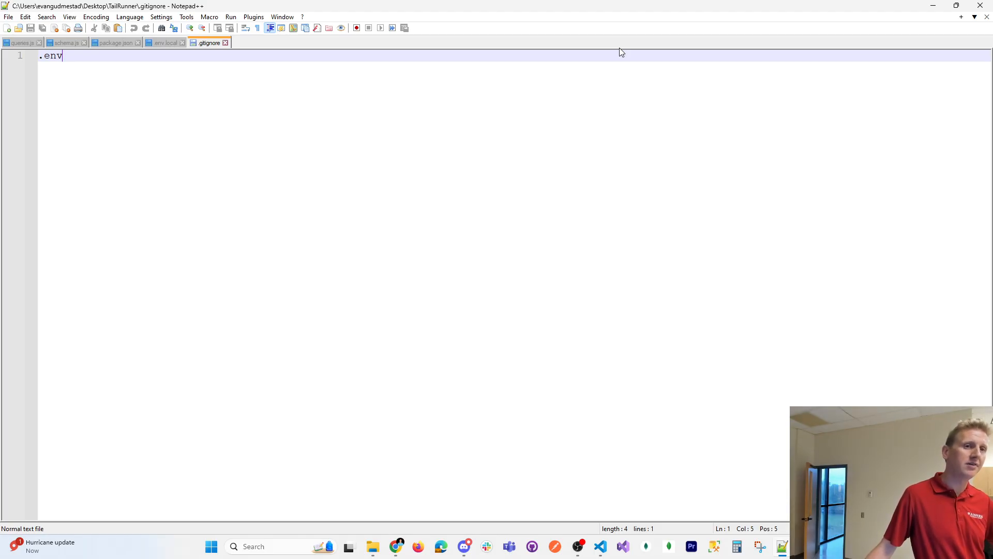
mouse_move(614, 73)
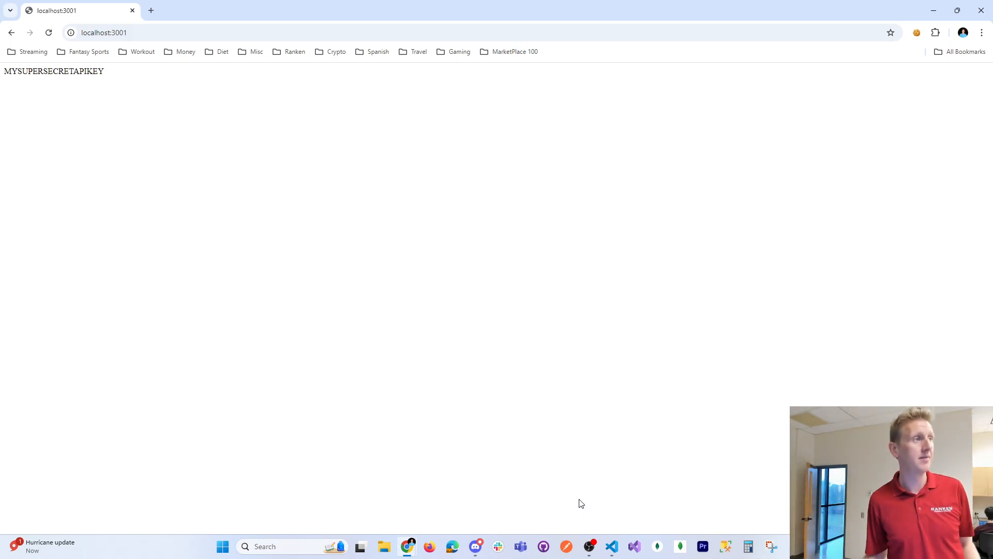
mouse_move(603, 440)
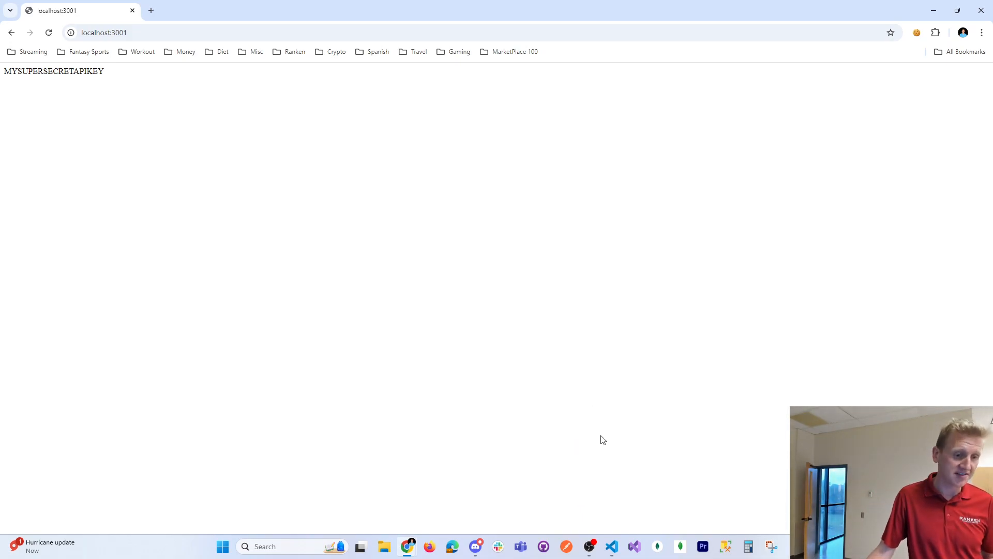